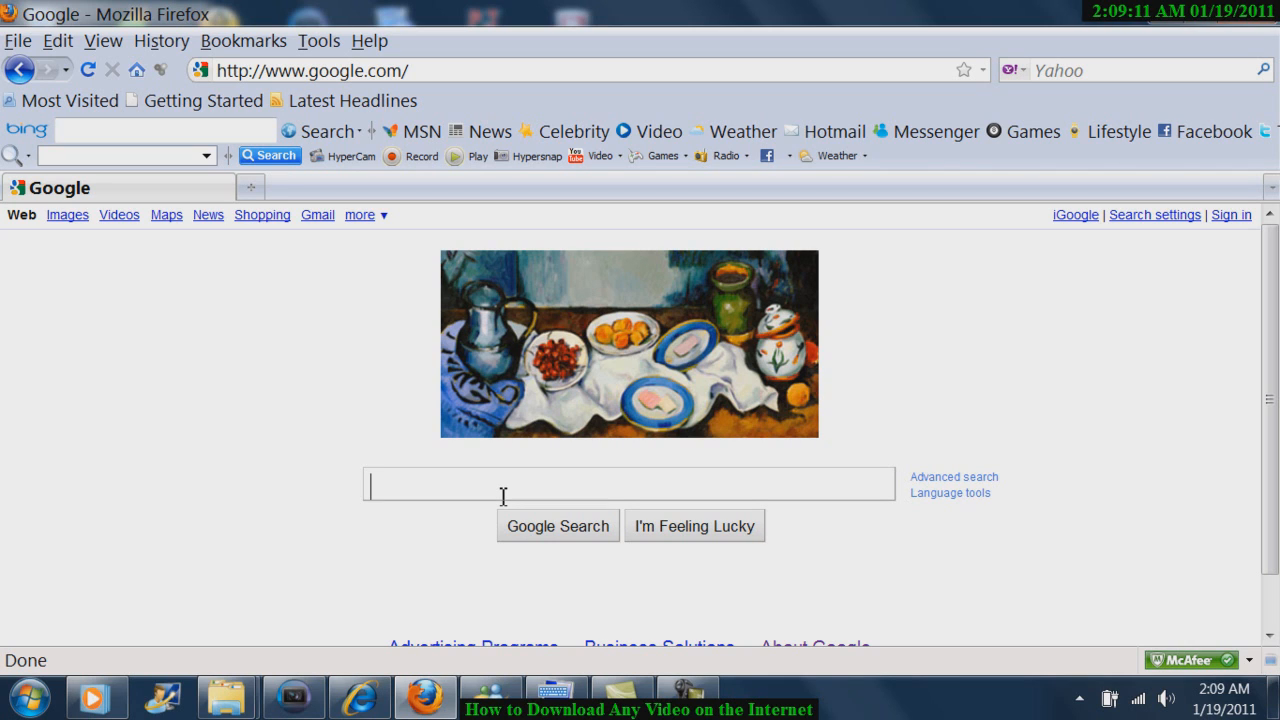
# Run a Google search for "video download helper".
pyautogui.write('v')
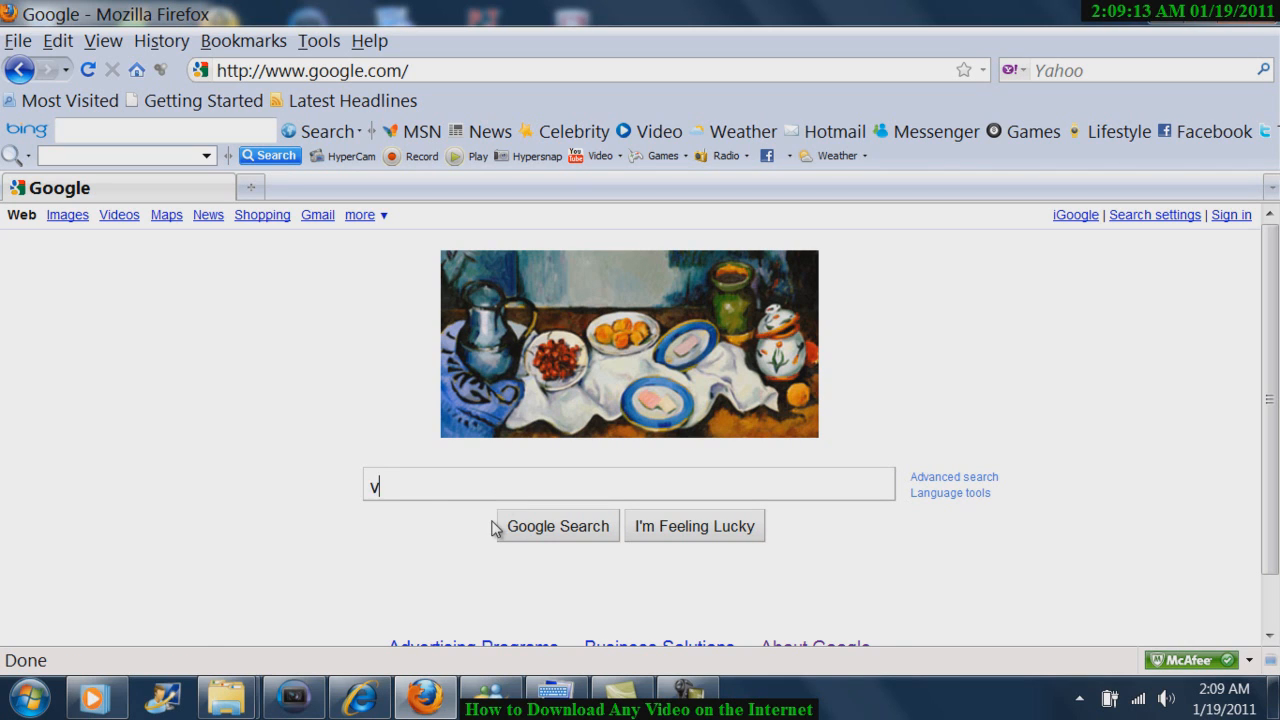
pyautogui.write('ideo download helper')
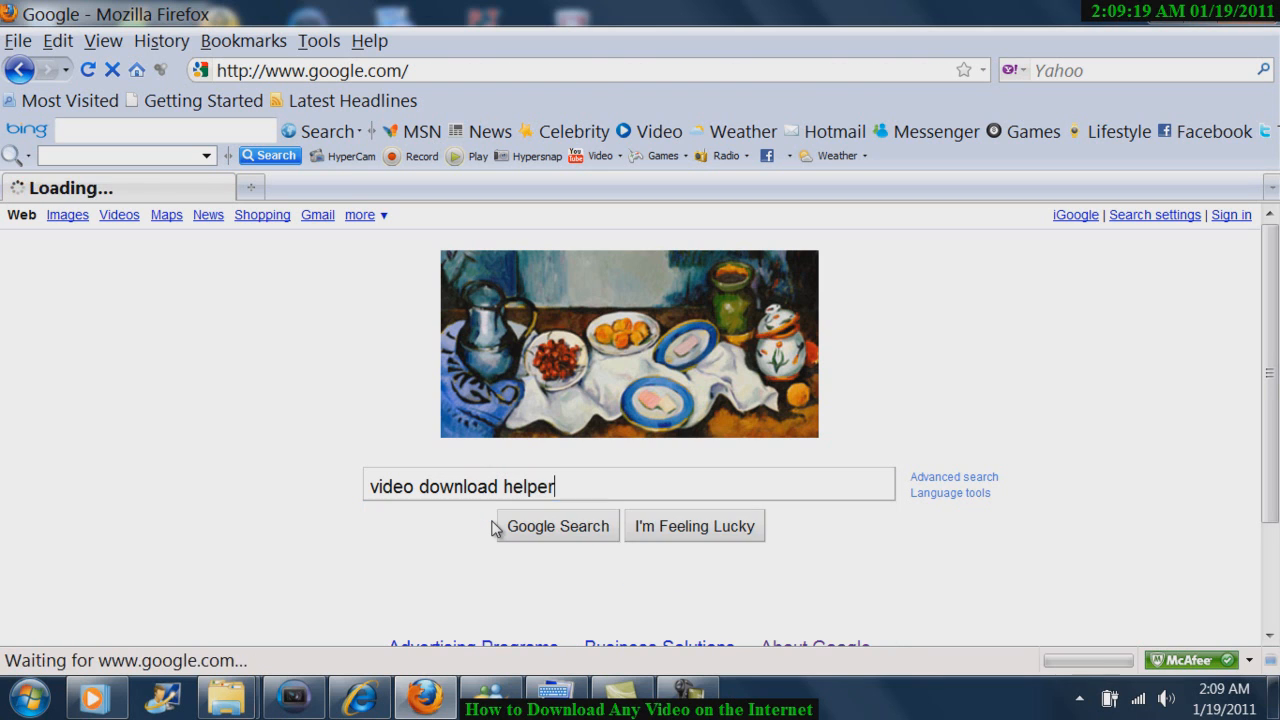
pyautogui.click(556, 524)
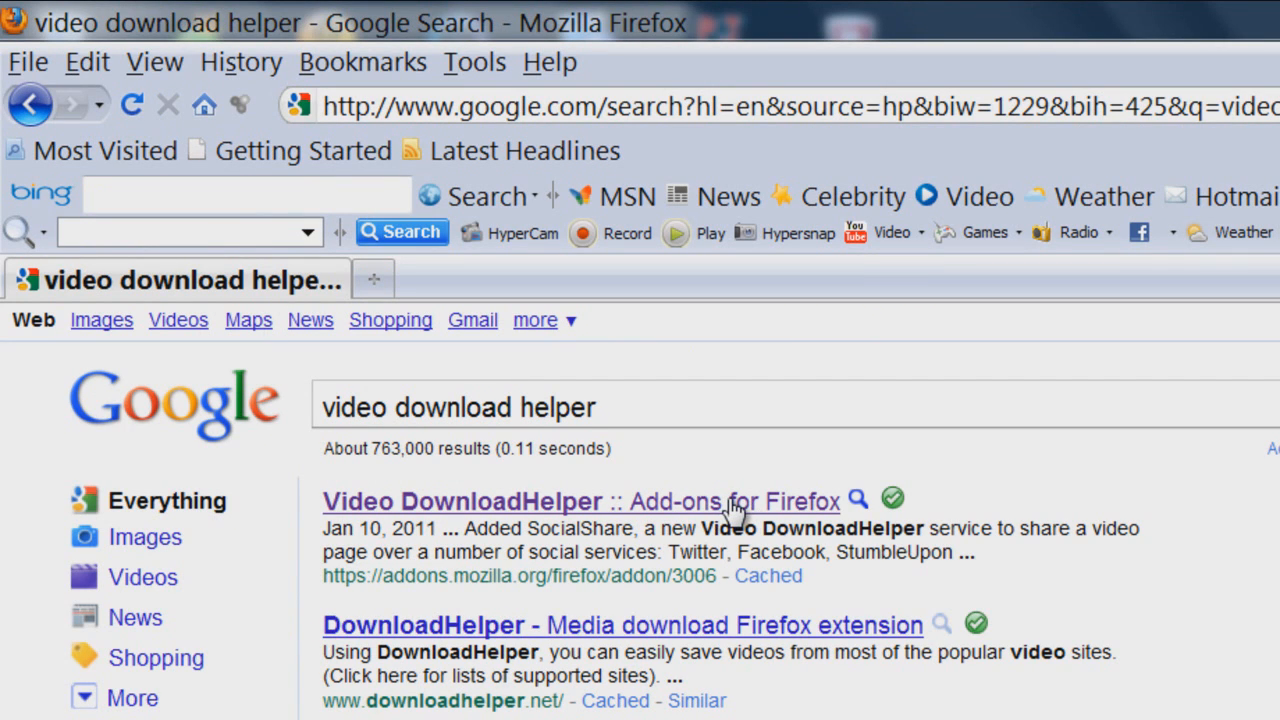
# Open the Video DownloadHelper 4.8.2 result page on Firefox Add-ons.
pyautogui.click(580, 500)
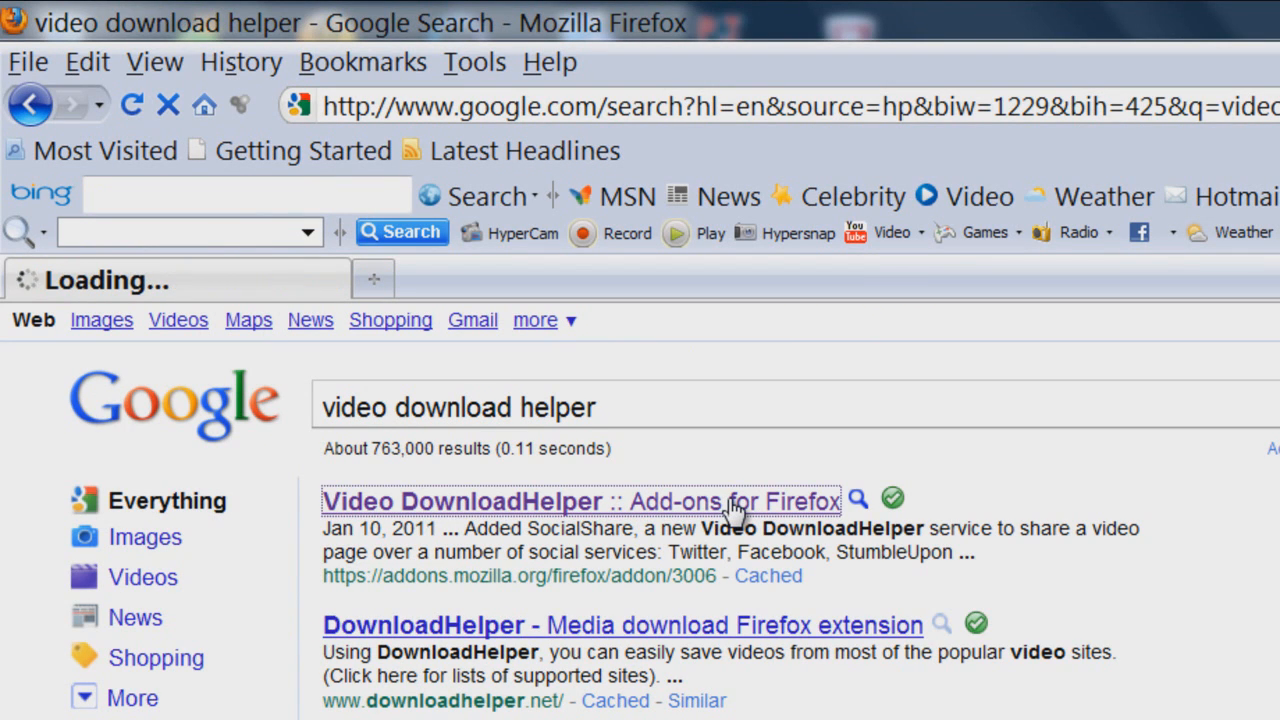
pyautogui.click(580, 500)
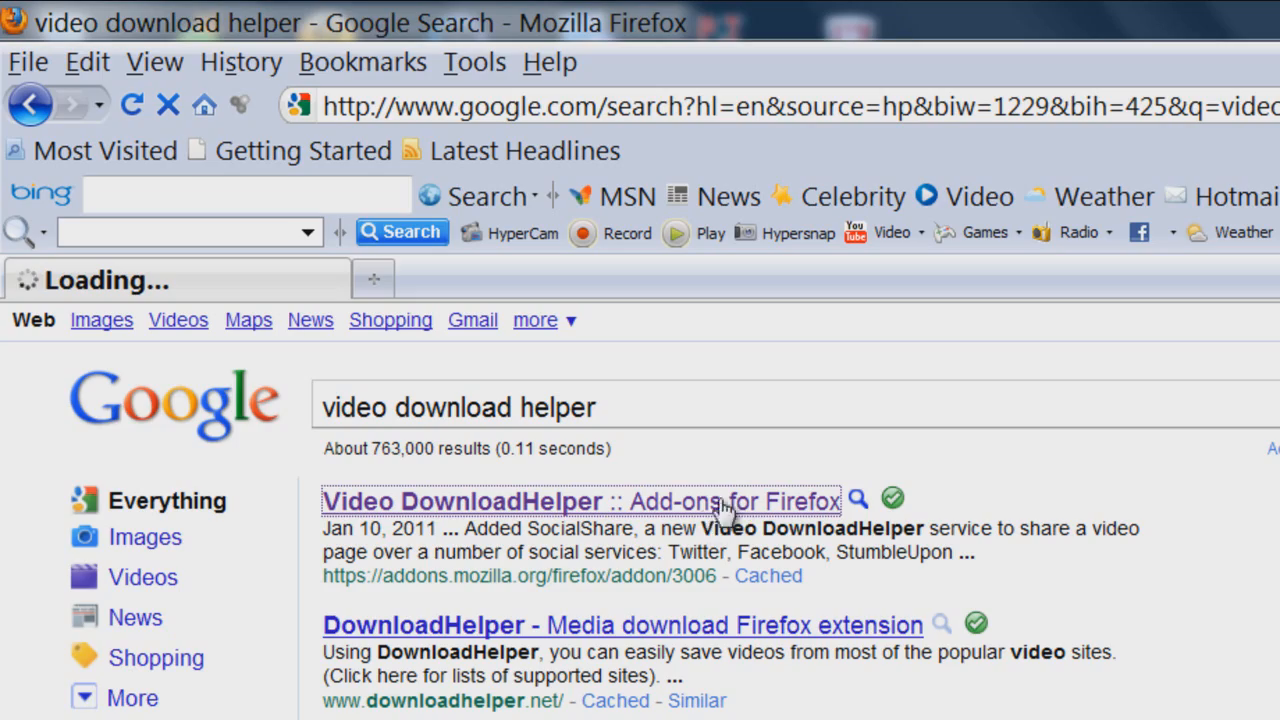
pyautogui.click(580, 500)
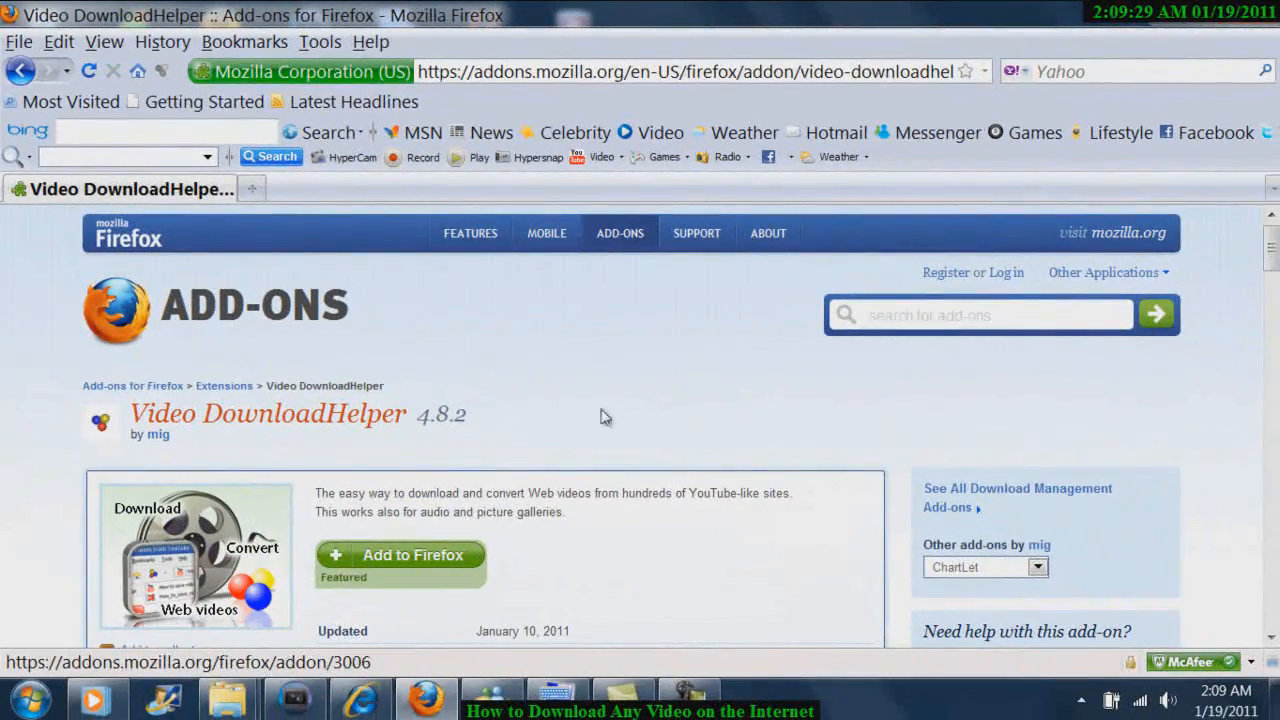
pyautogui.scroll(-3)
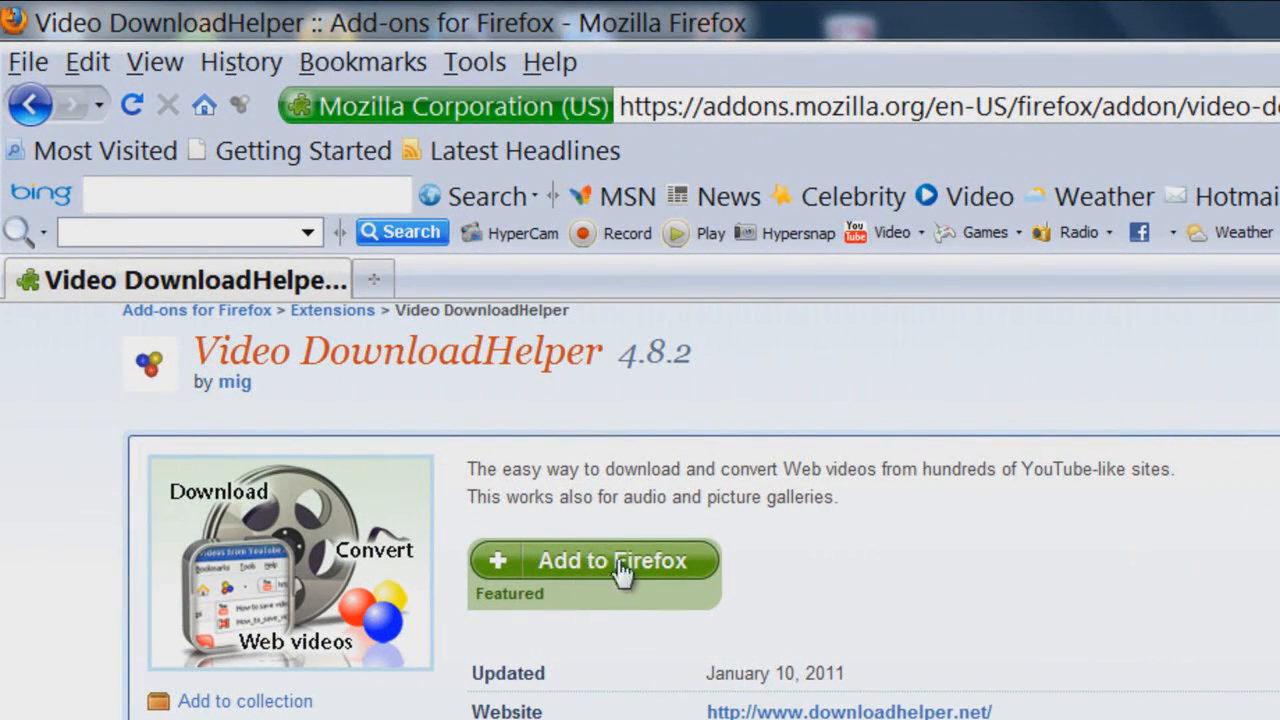
pyautogui.moveTo(644, 536)
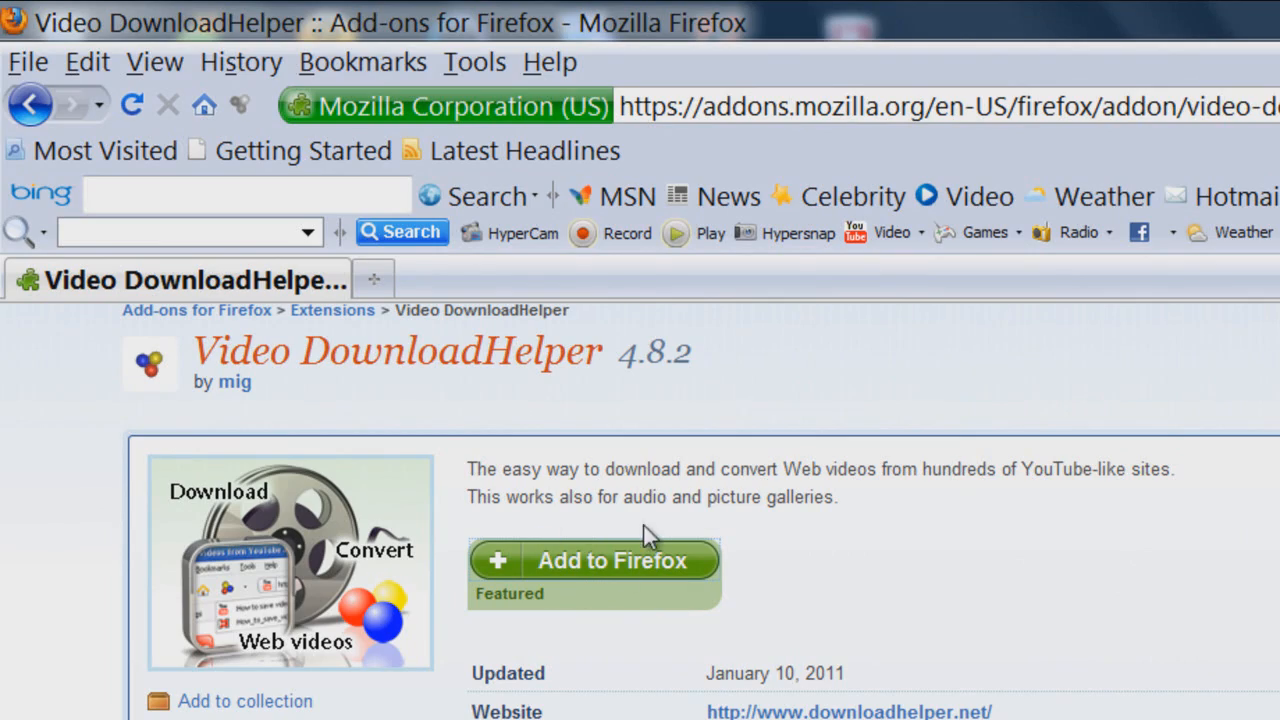
# Add Video DownloadHelper to Firefox, confirm the install, restart and answer the pending-update prompt.
pyautogui.click(594, 560)
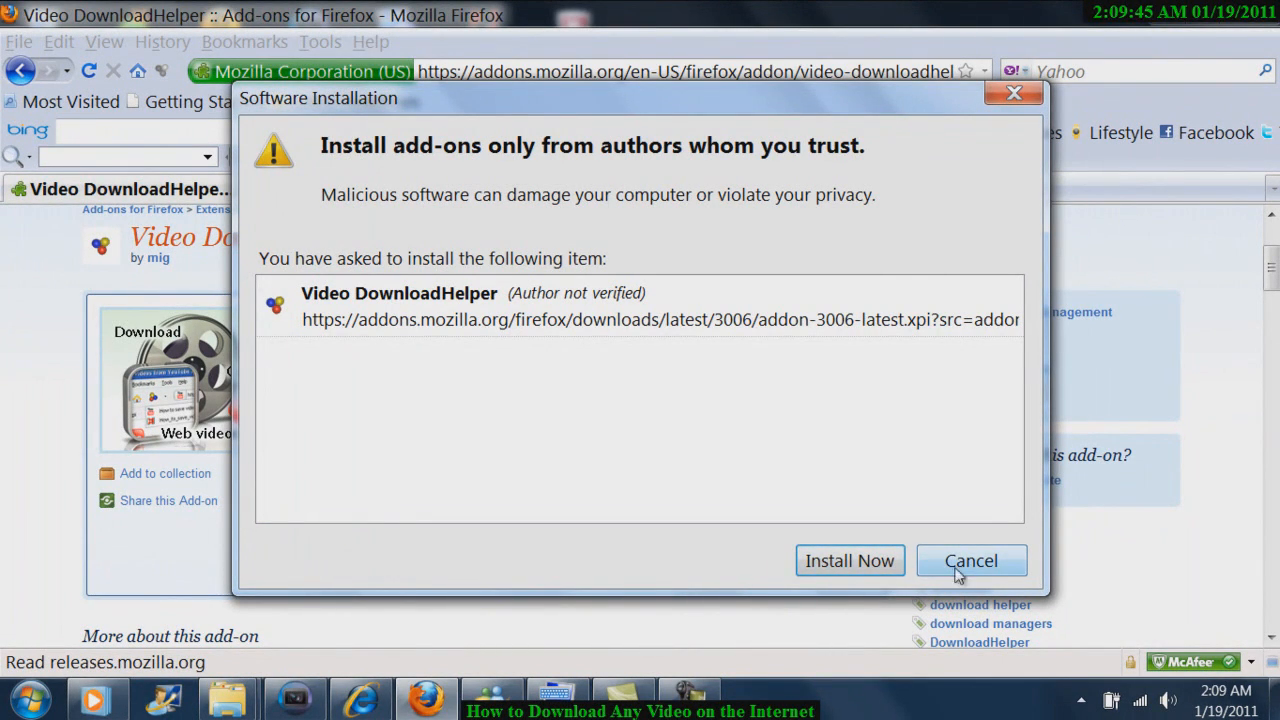
pyautogui.moveTo(900, 312)
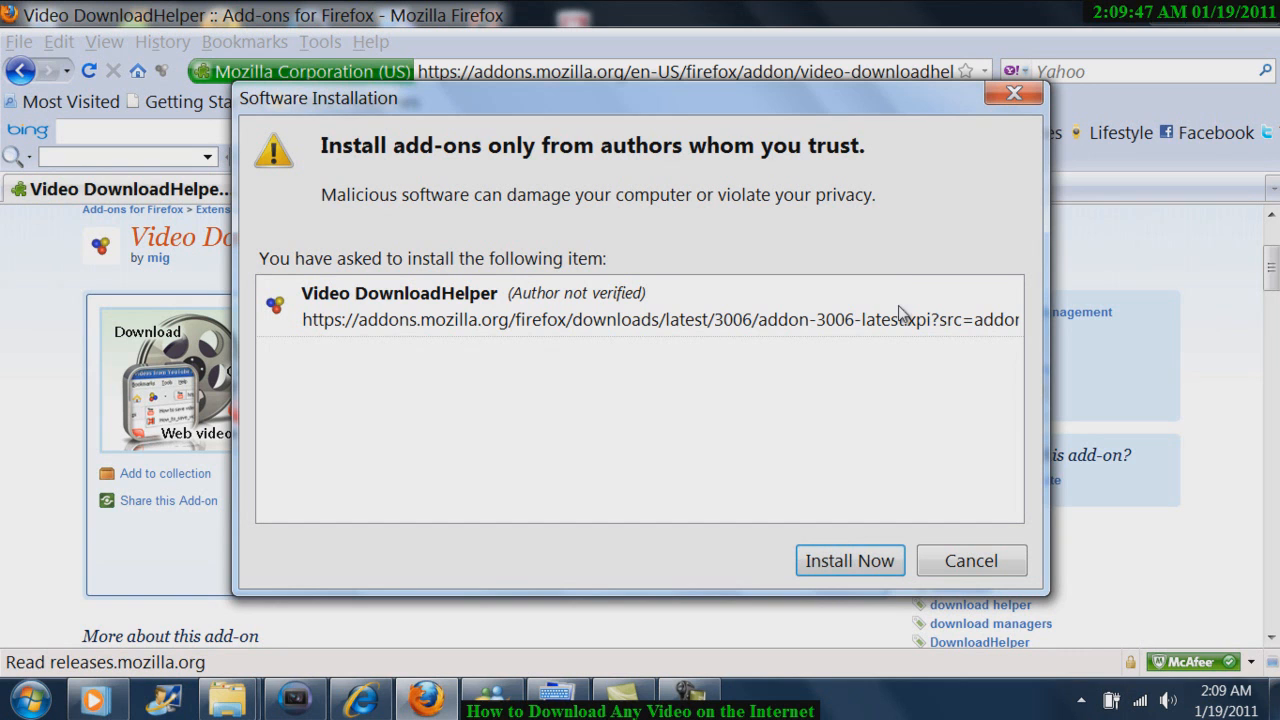
pyautogui.moveTo(888, 446)
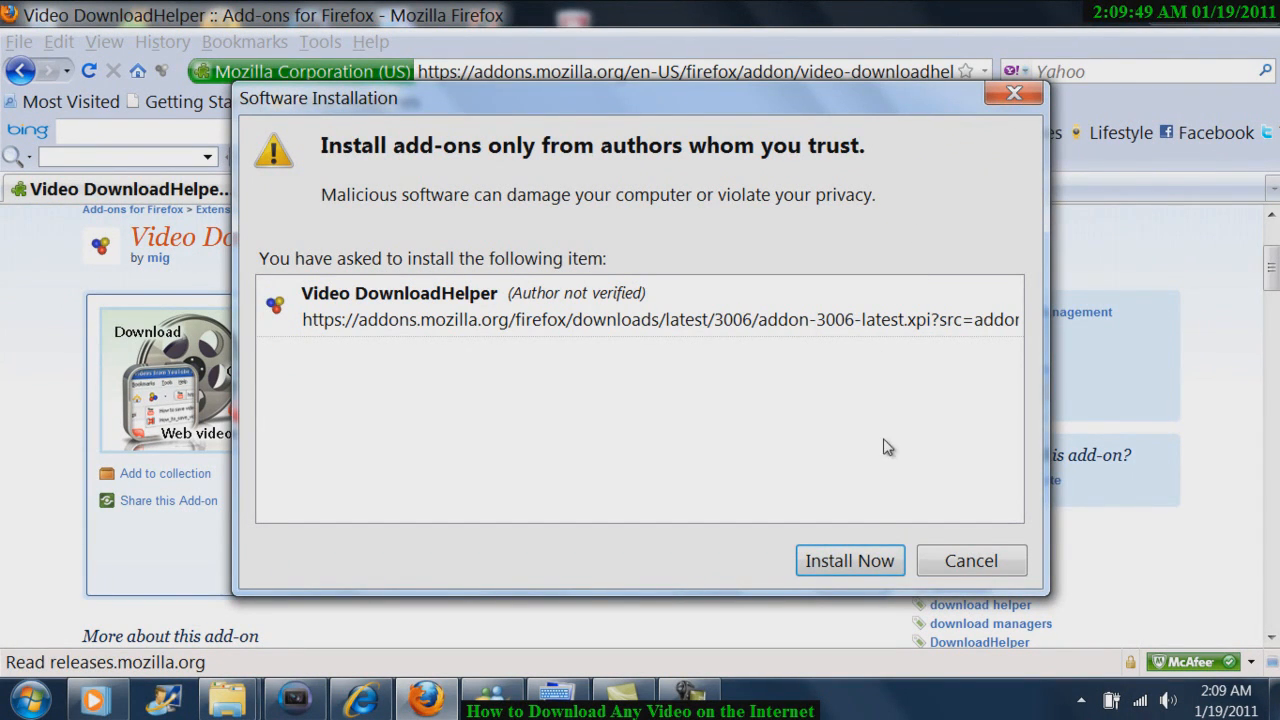
pyautogui.click(848, 560)
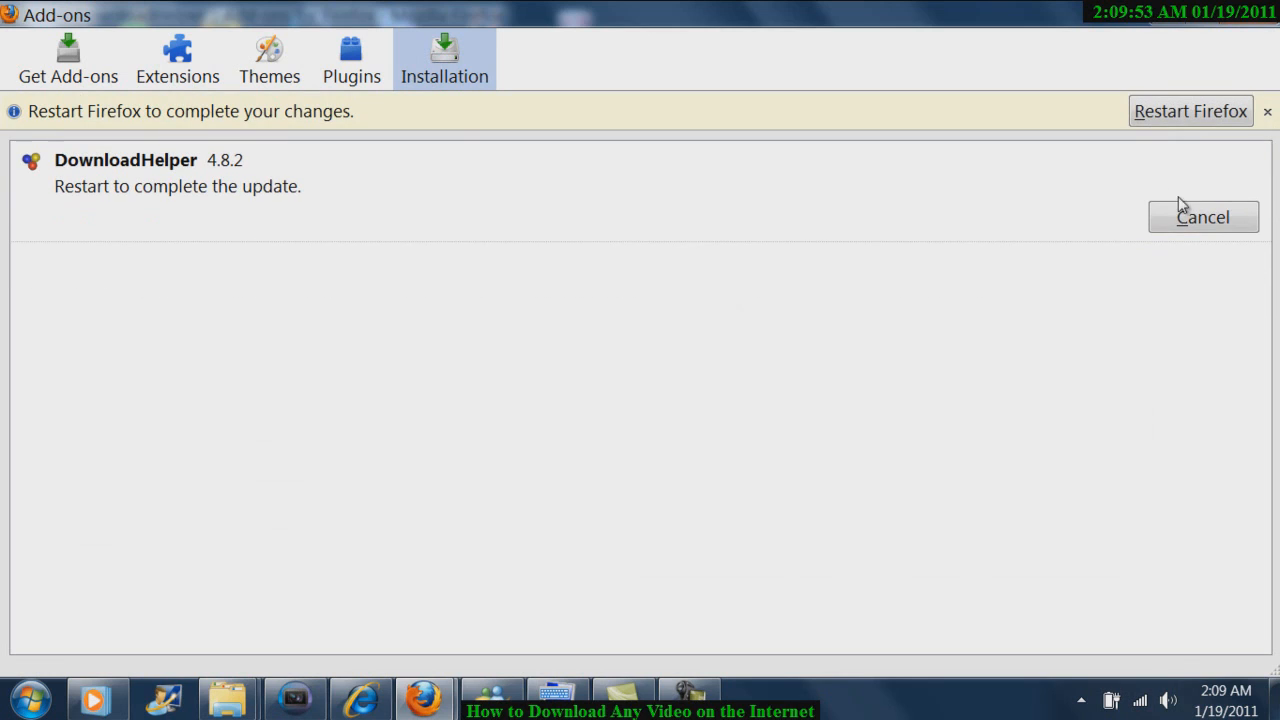
pyautogui.moveTo(1144, 182)
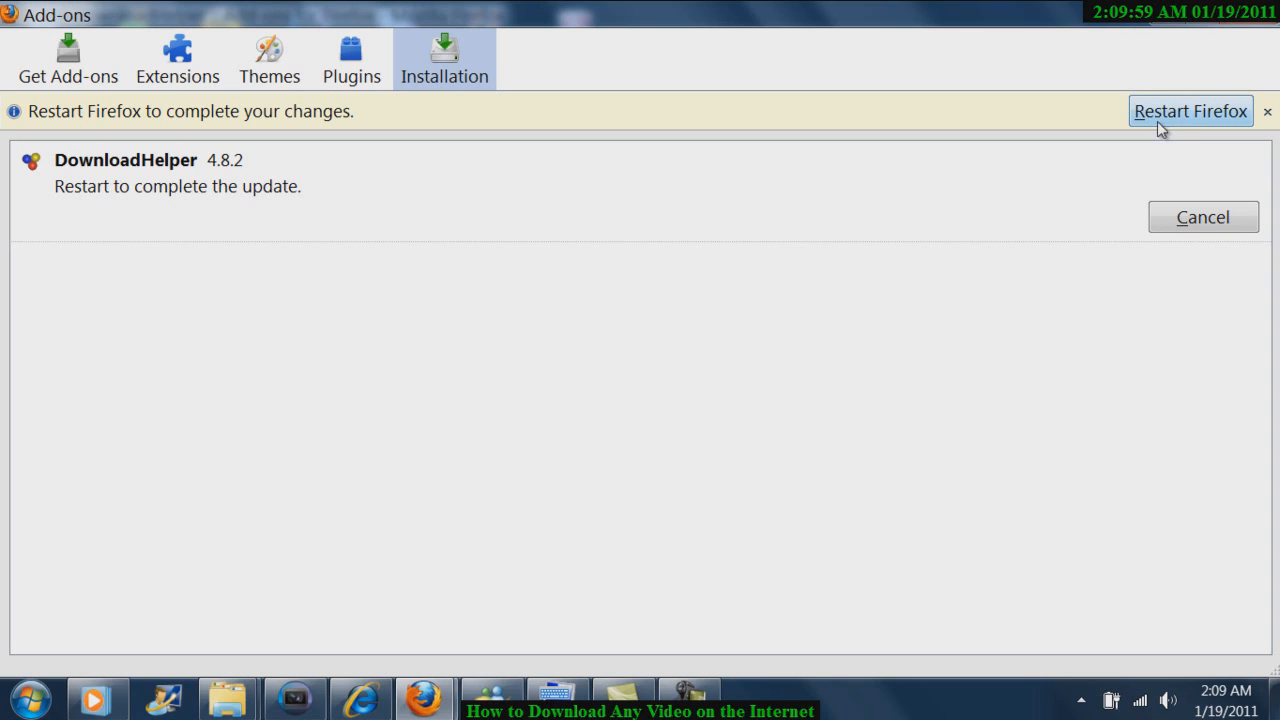
pyautogui.click(1204, 216)
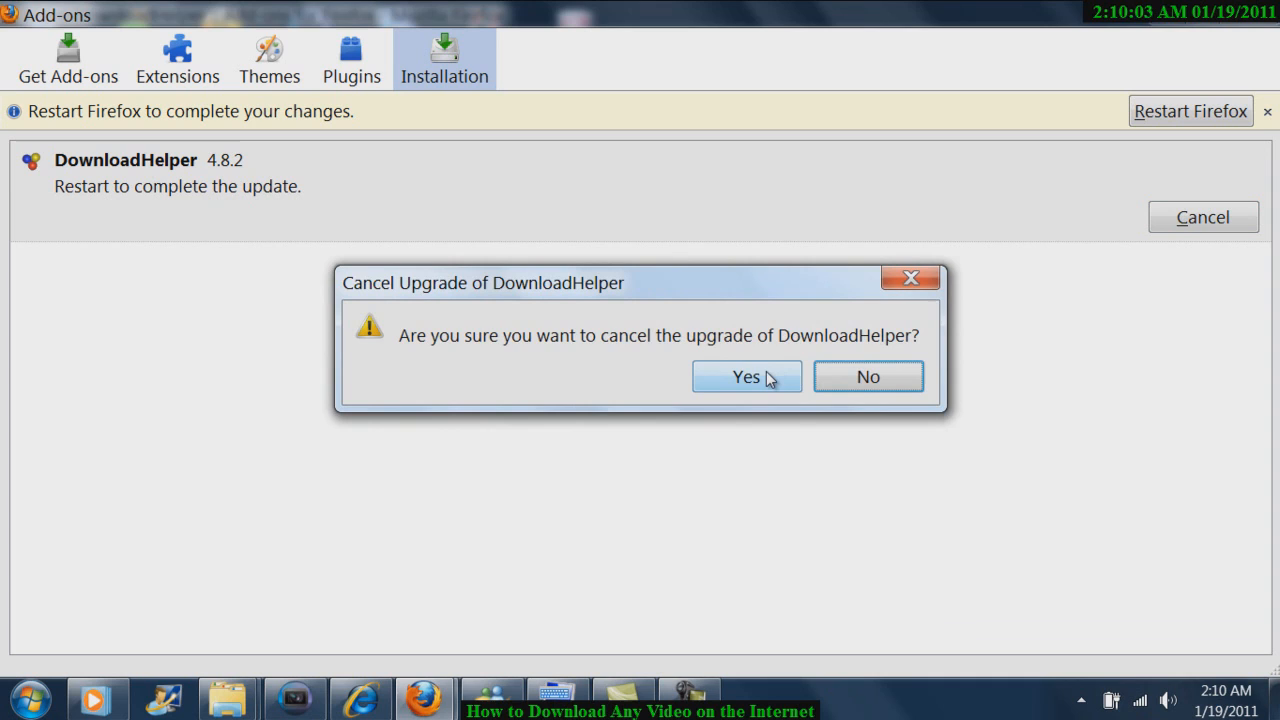
pyautogui.click(746, 376)
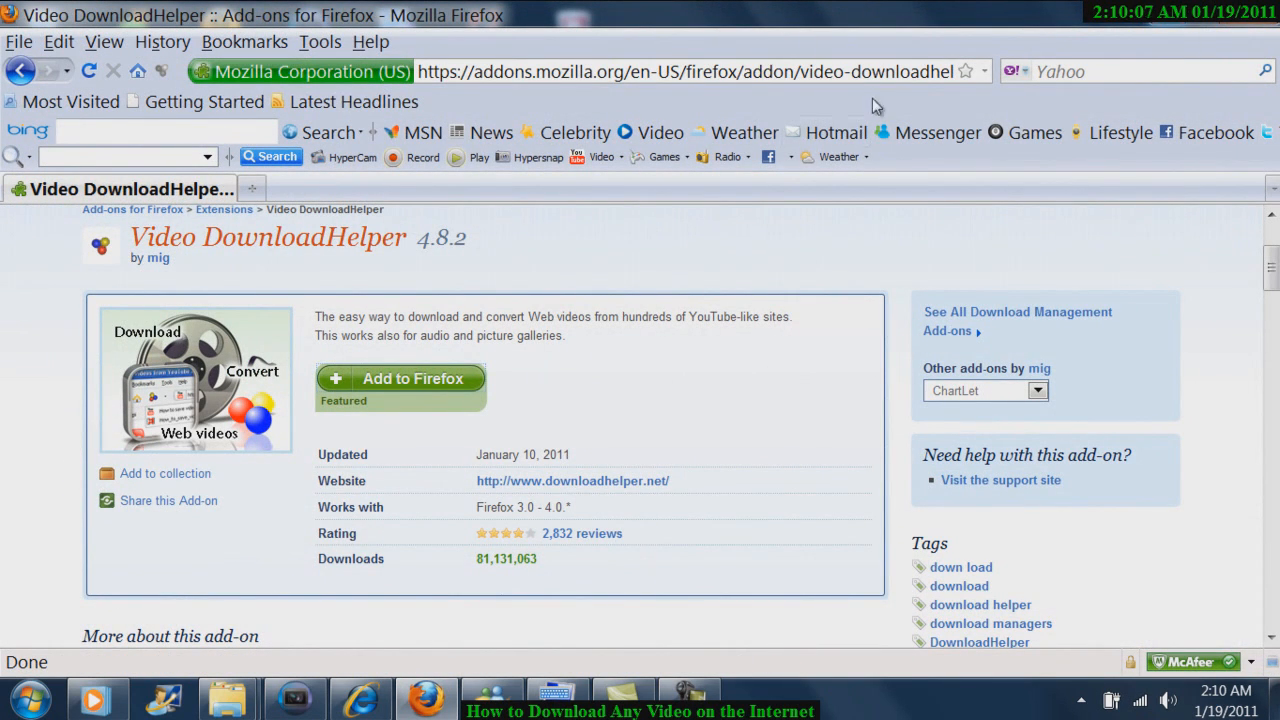
pyautogui.moveTo(162, 42)
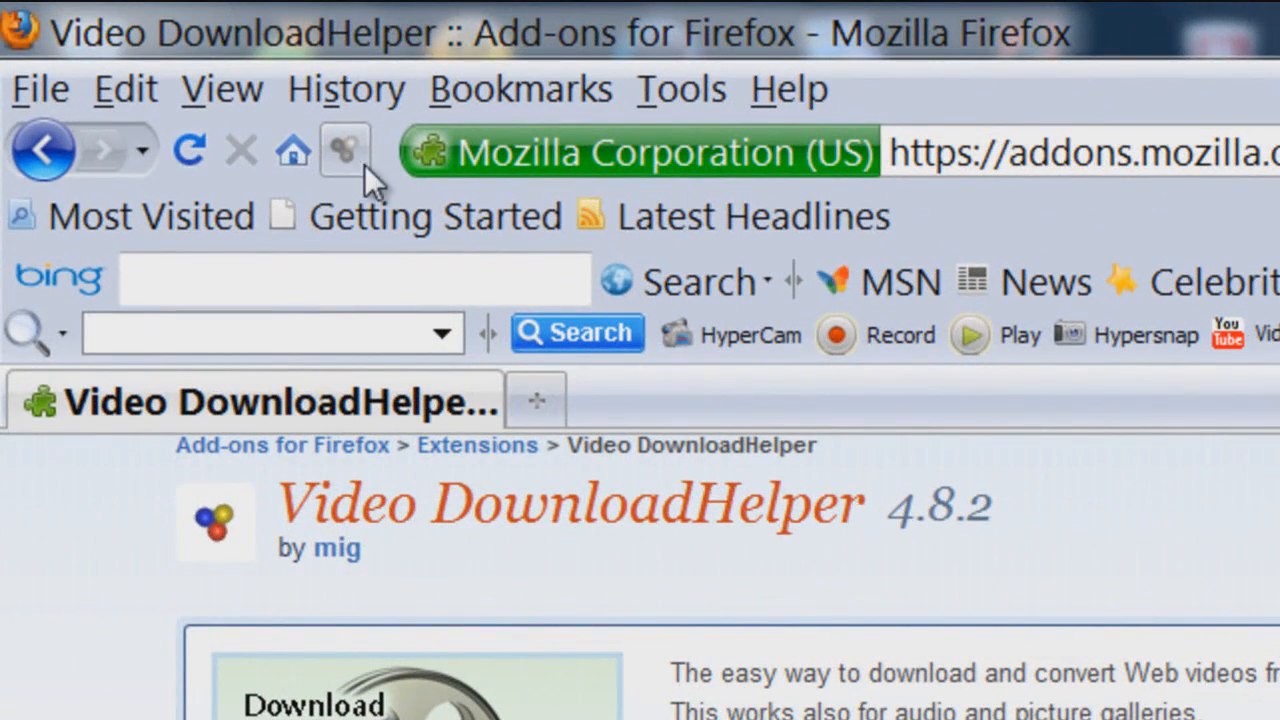
pyautogui.moveTo(400, 124)
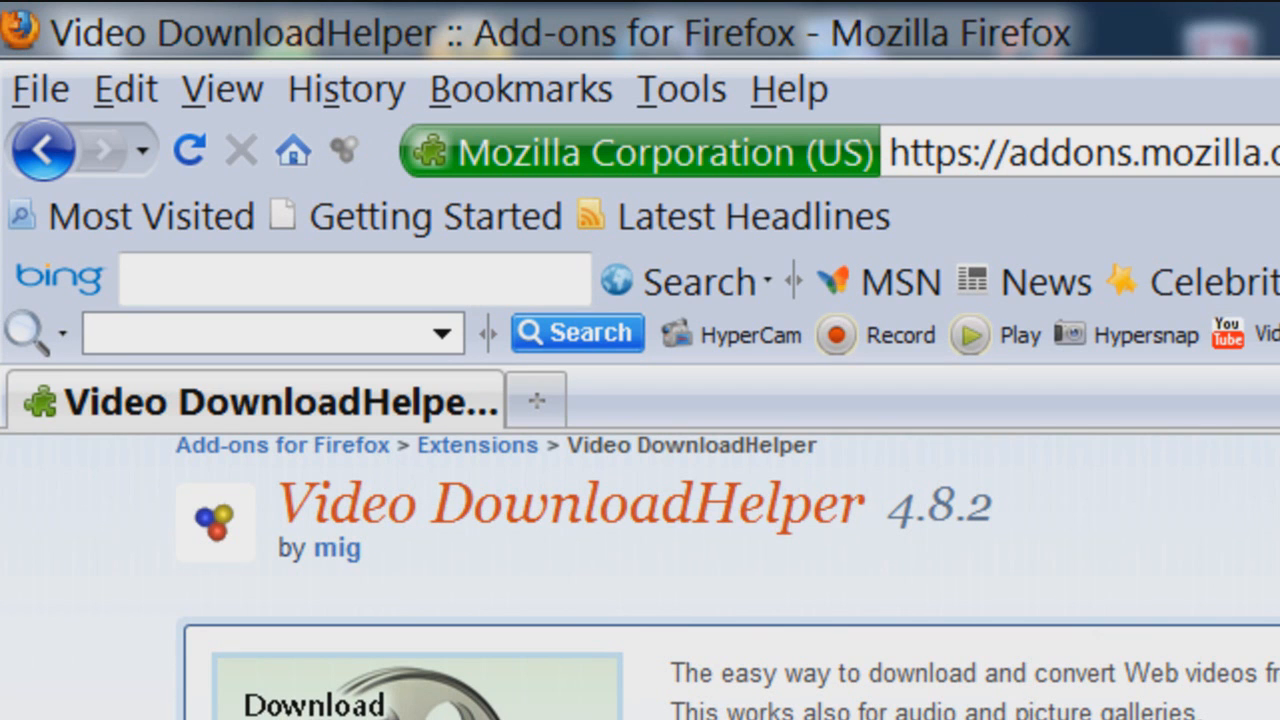
pyautogui.write('w')
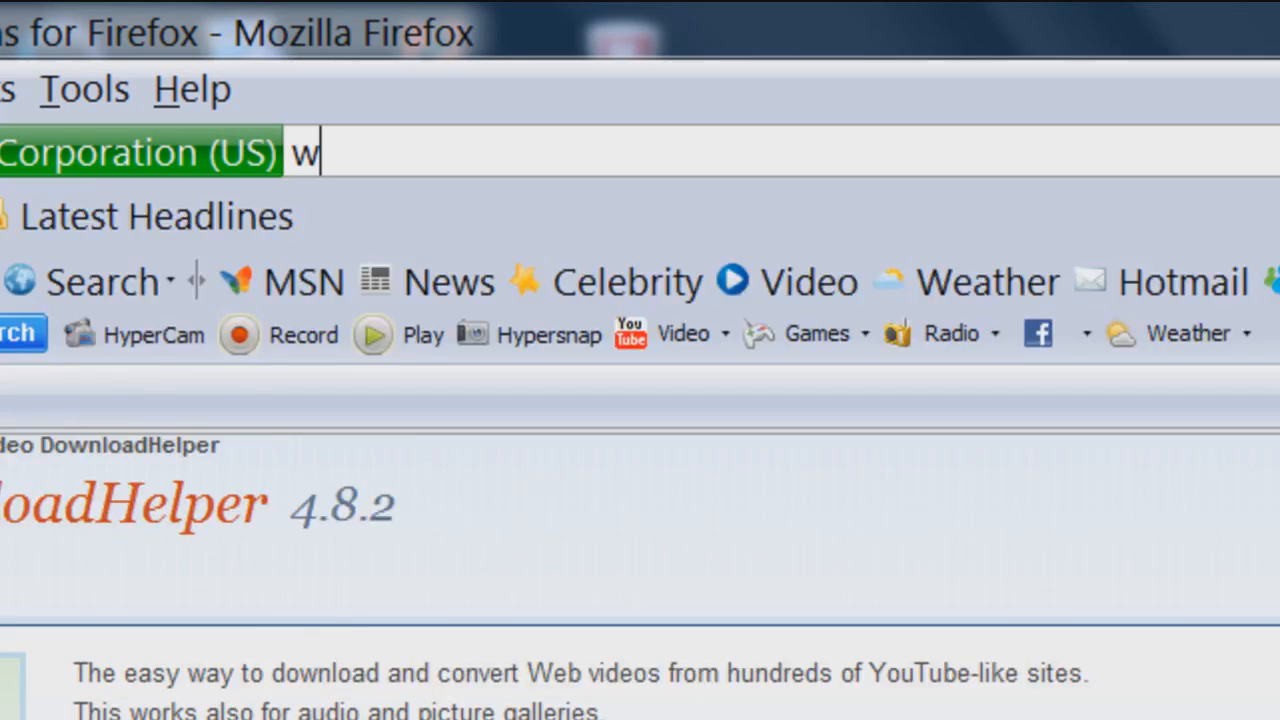
pyautogui.write('ww.youtube.com/')
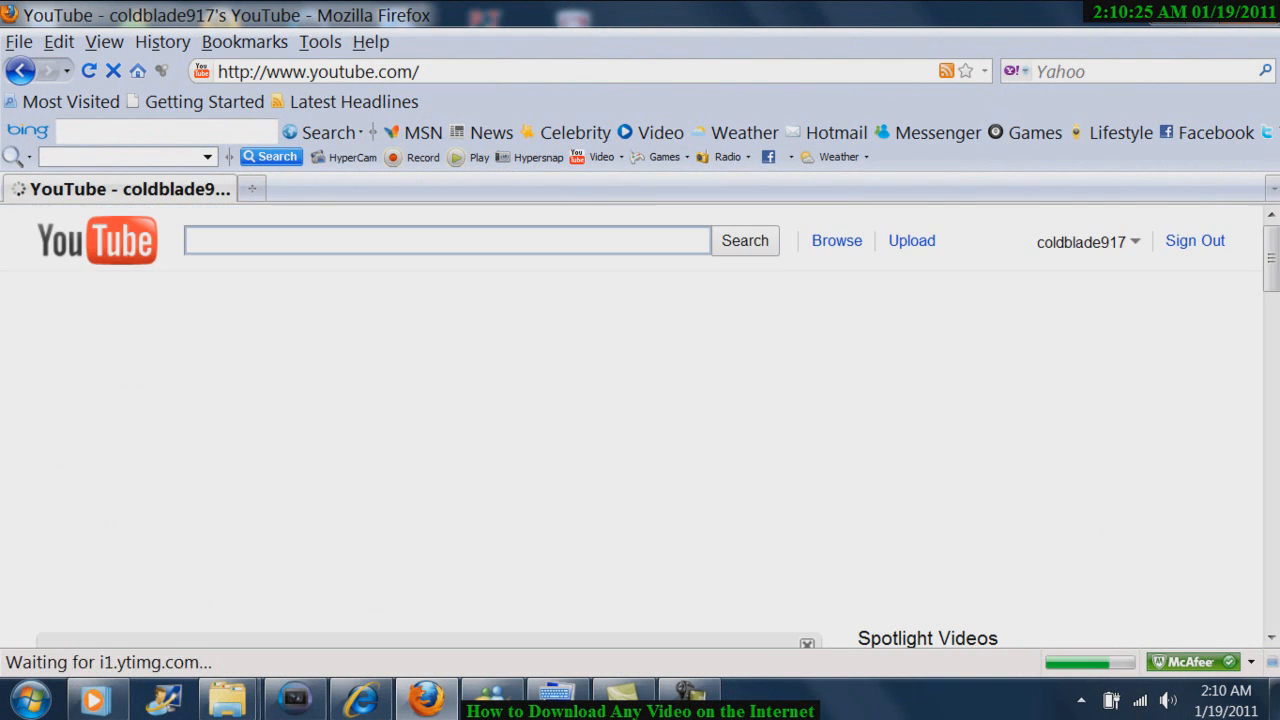
# Search YouTube for "beautiful eminem" and open the Eminem - Beautiful video page.
pyautogui.write('beautiful e')
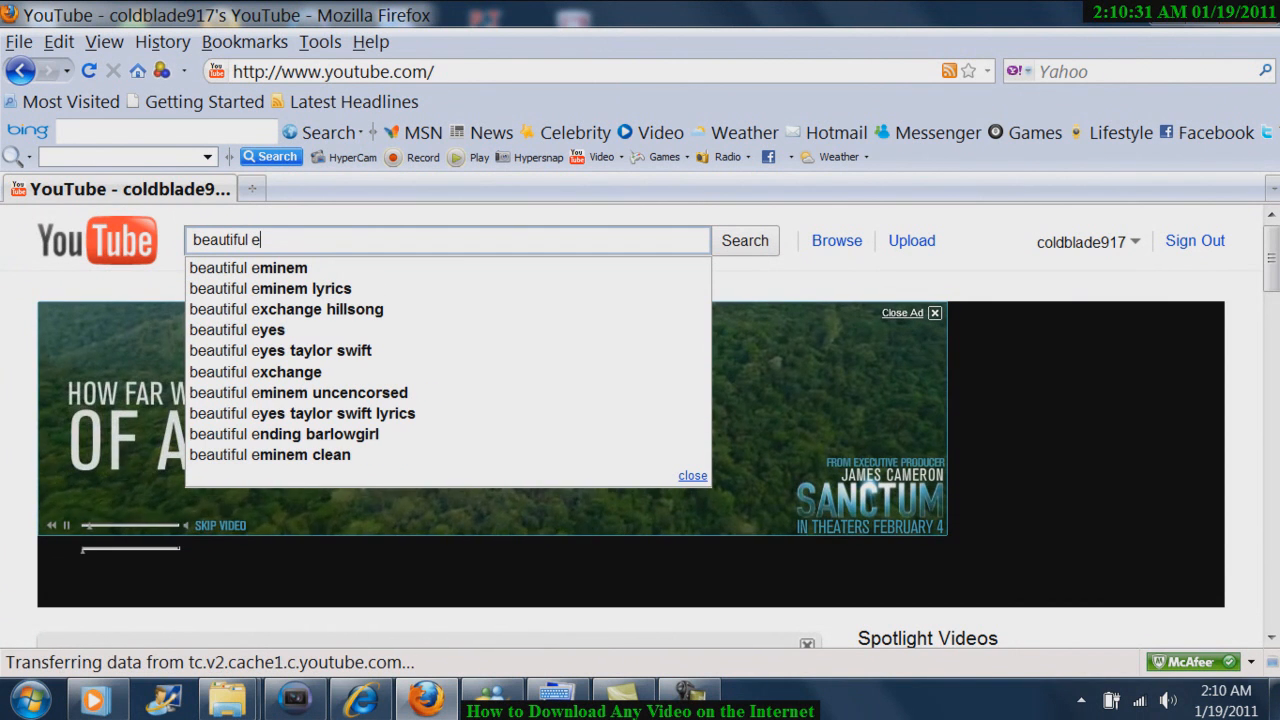
pyautogui.click(248, 268)
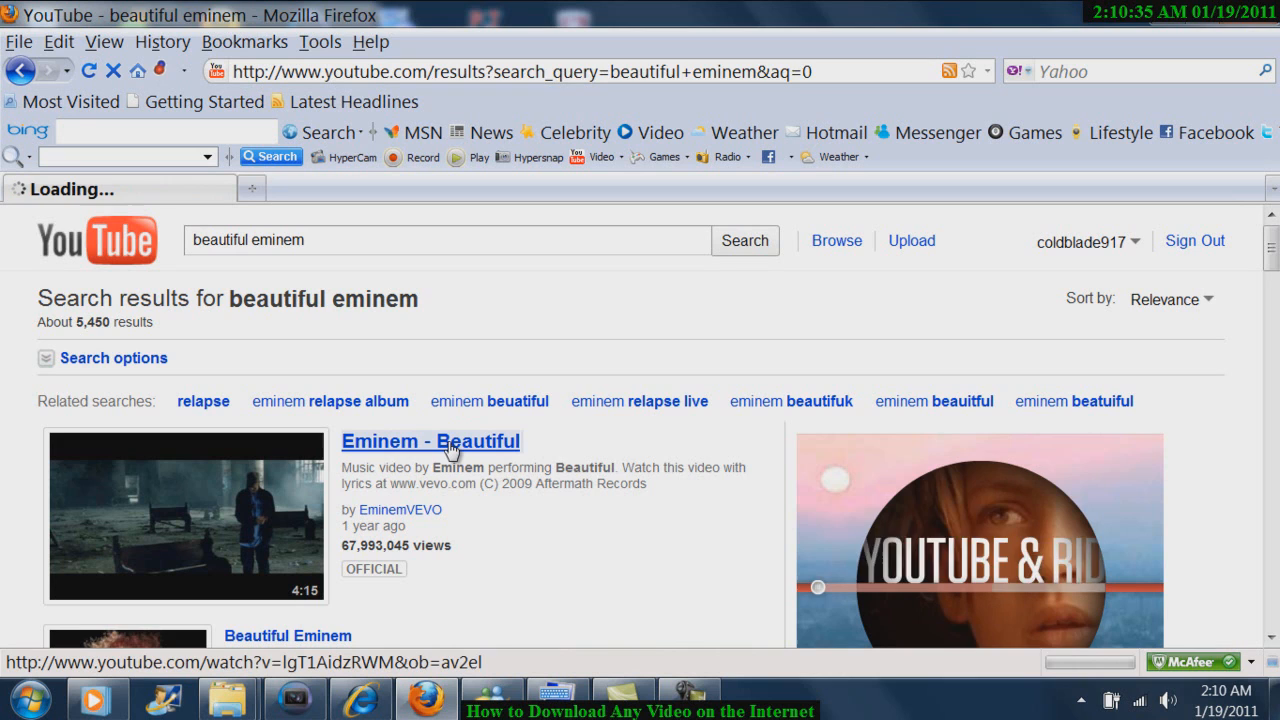
pyautogui.click(430, 442)
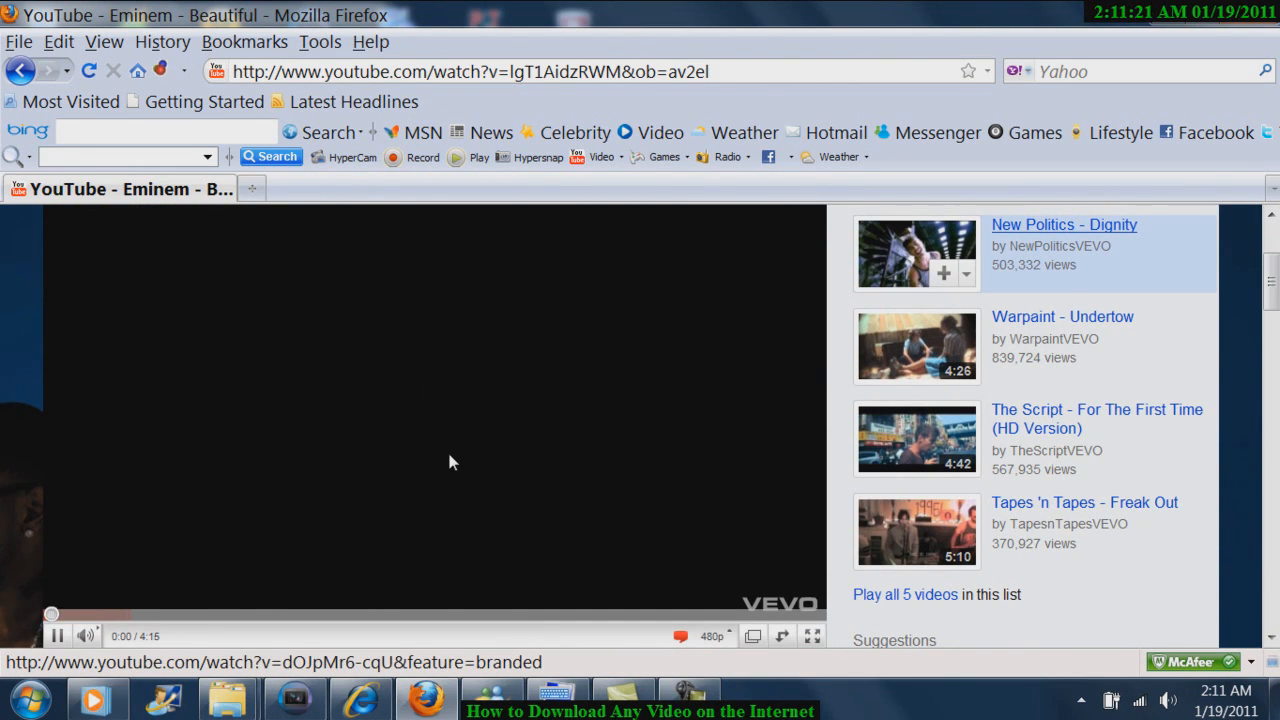
pyautogui.click(56, 636)
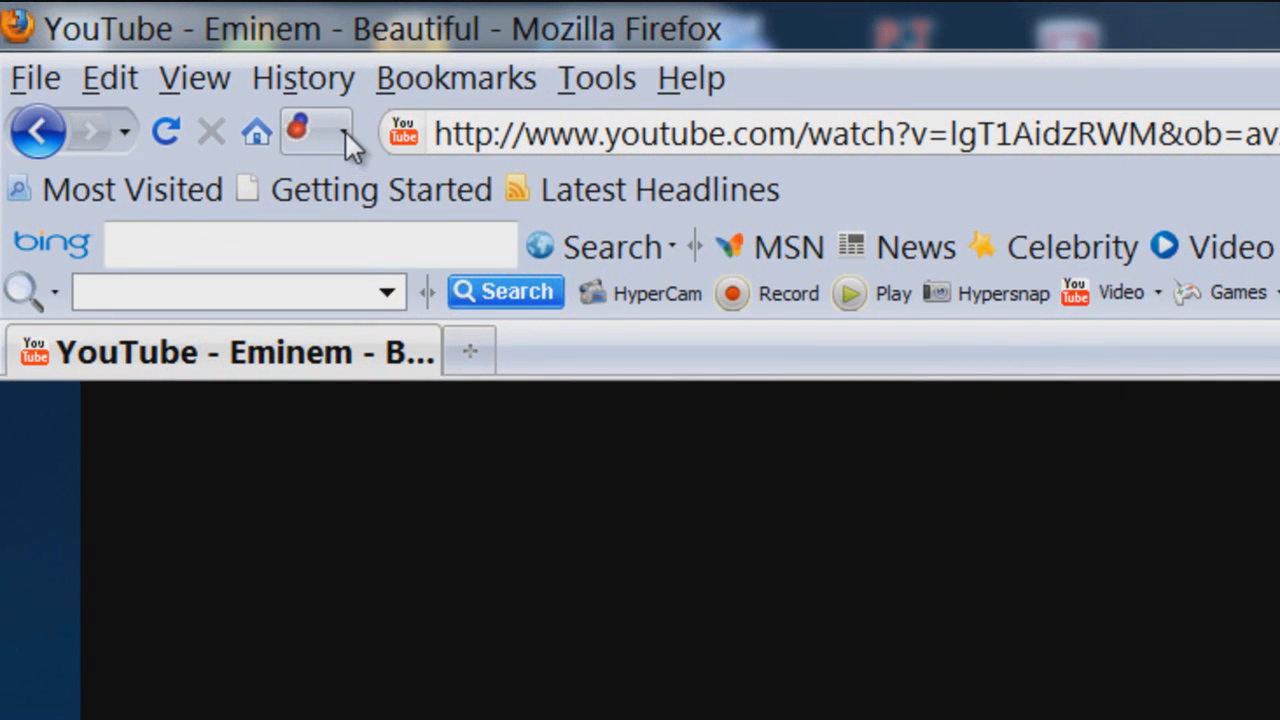
# Quick-download the [360p] Eminem - Beautiful.flv (20.6 MB) from the DownloadHelper list.
pyautogui.click(316, 132)
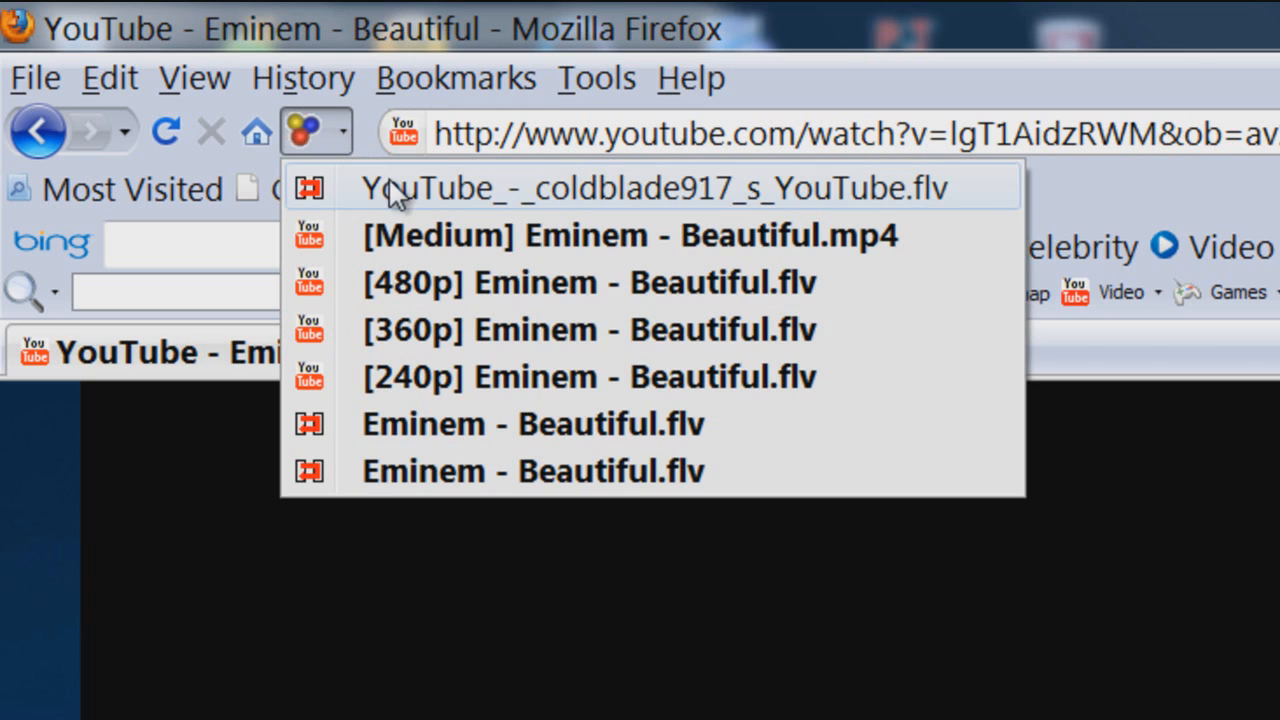
pyautogui.moveTo(440, 328)
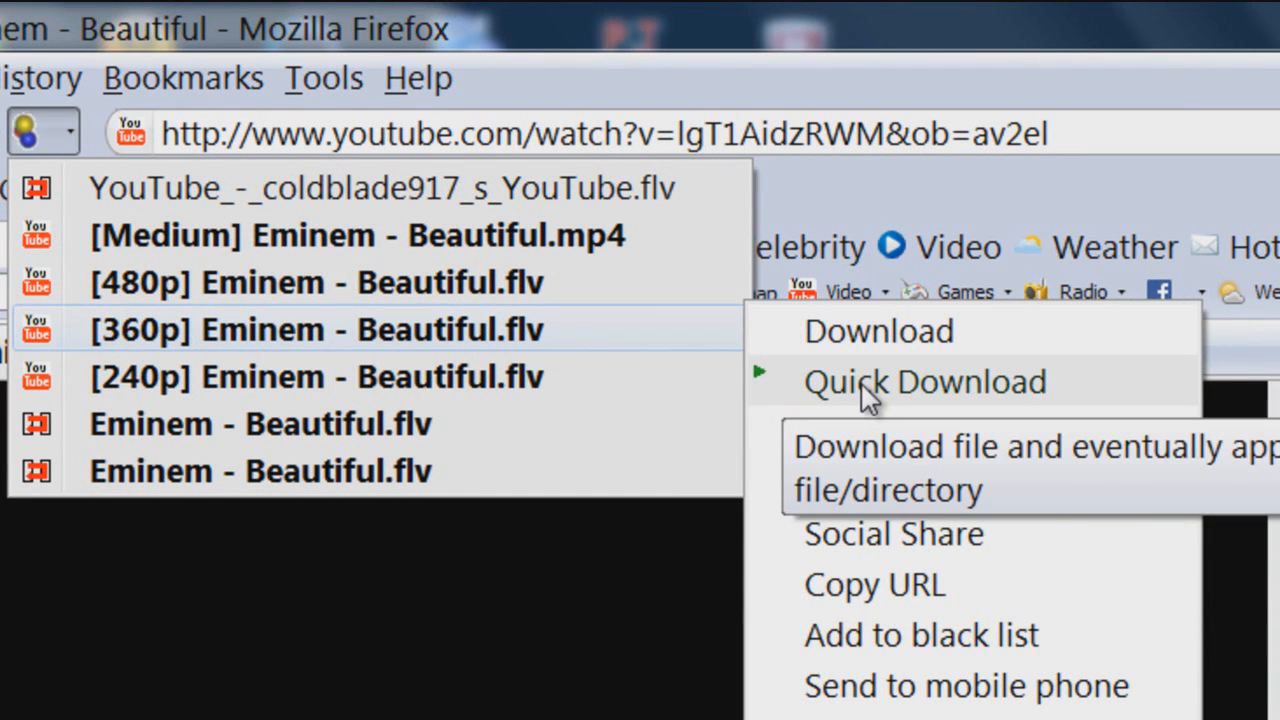
pyautogui.click(924, 380)
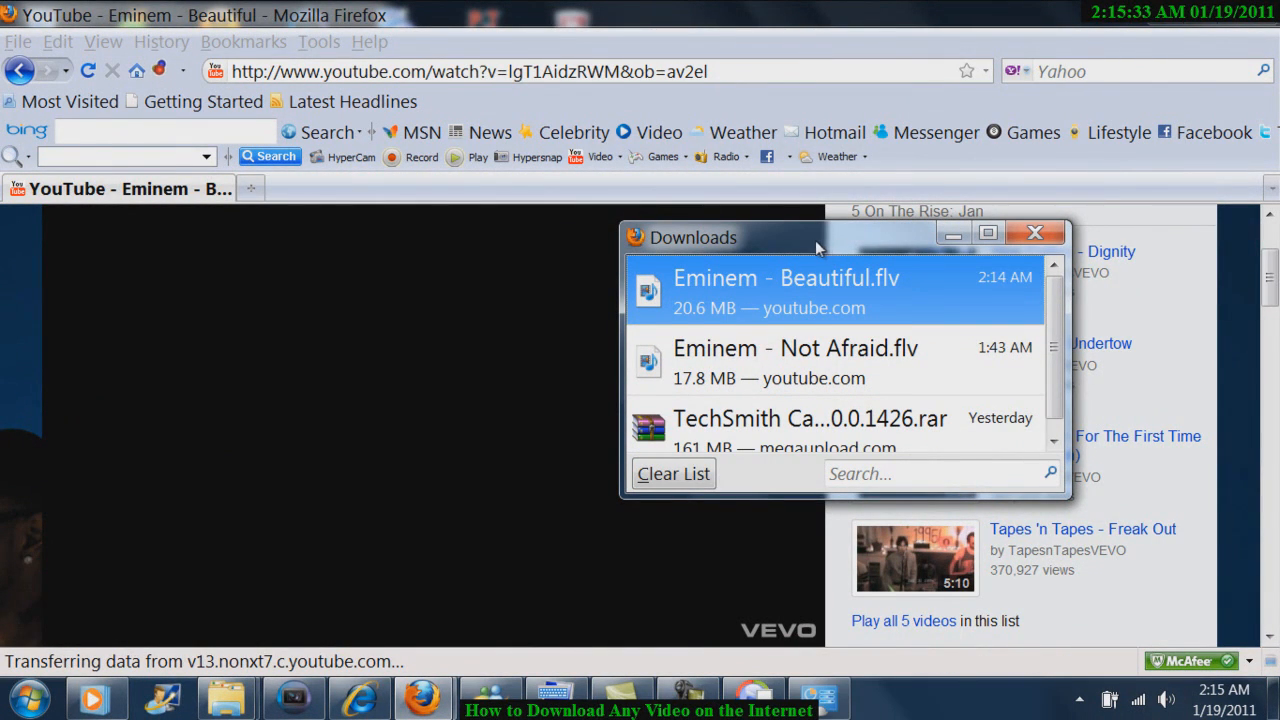
# Locate Eminem - Beautiful.flv in its download folder and open it with Any Video Converter.
pyautogui.rightClick(784, 290)
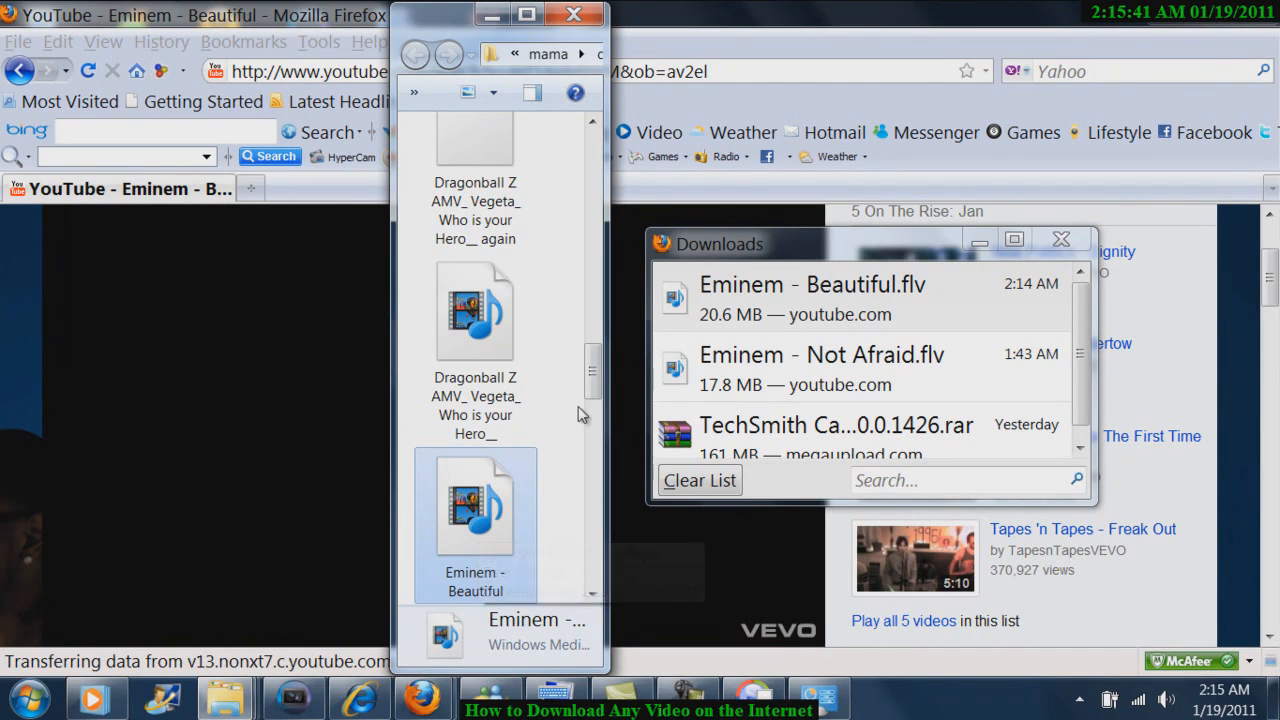
pyautogui.scroll(-3)
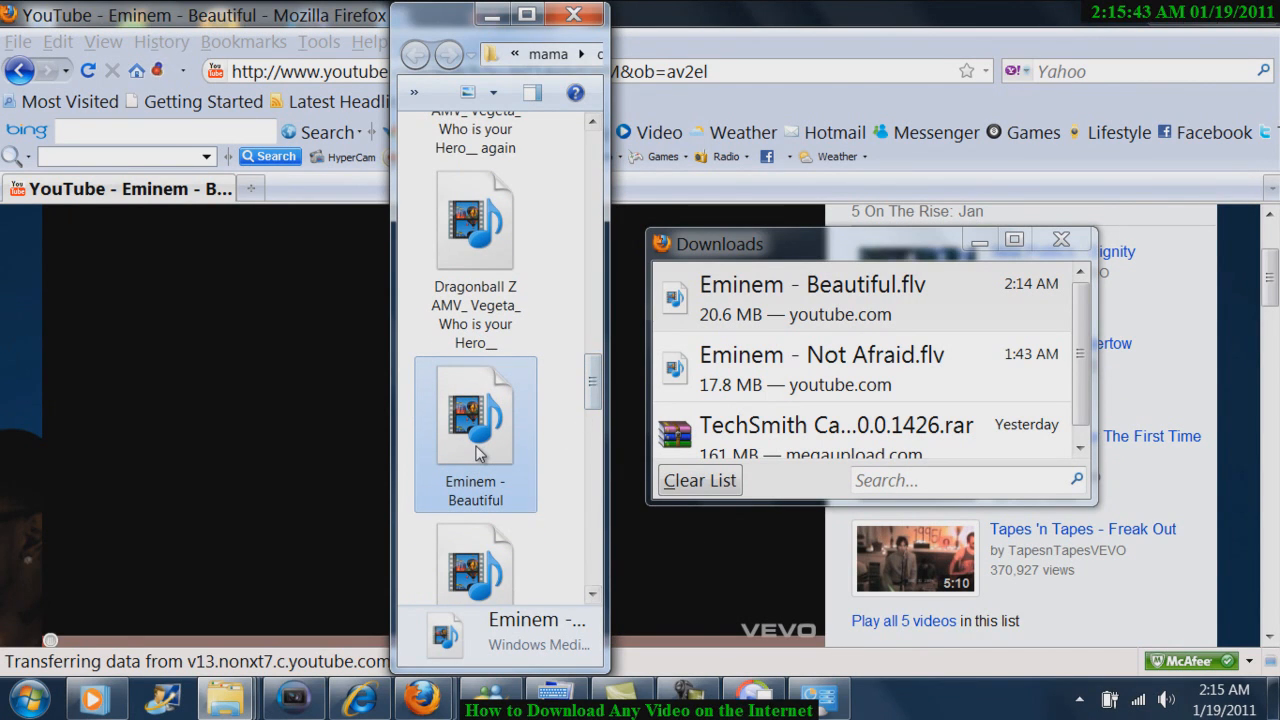
pyautogui.rightClick(476, 430)
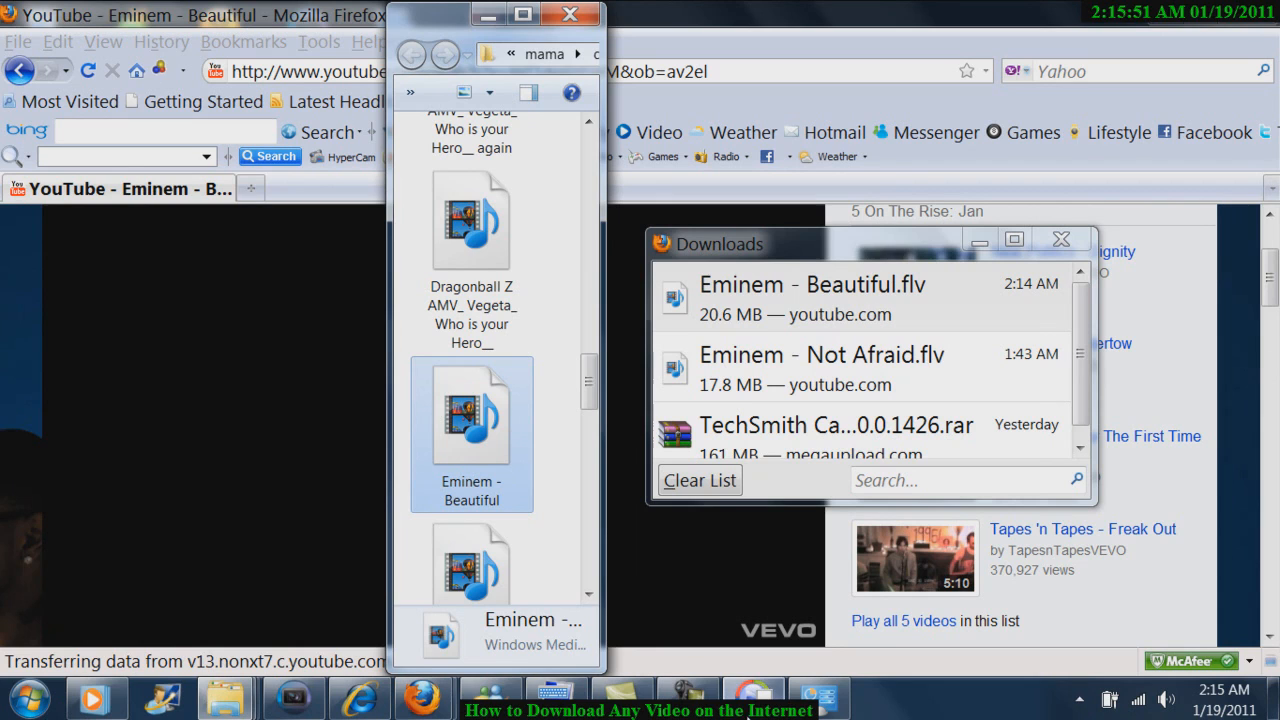
pyautogui.scroll(-3)
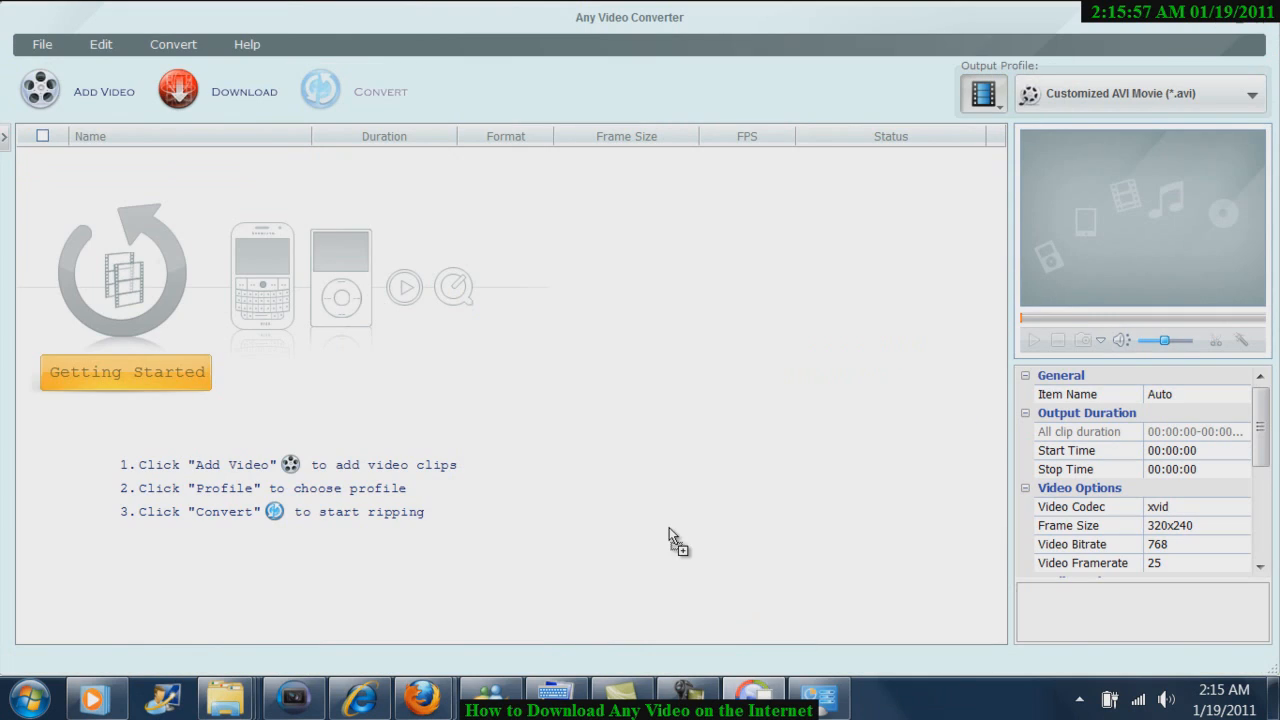
pyautogui.moveTo(548, 300)
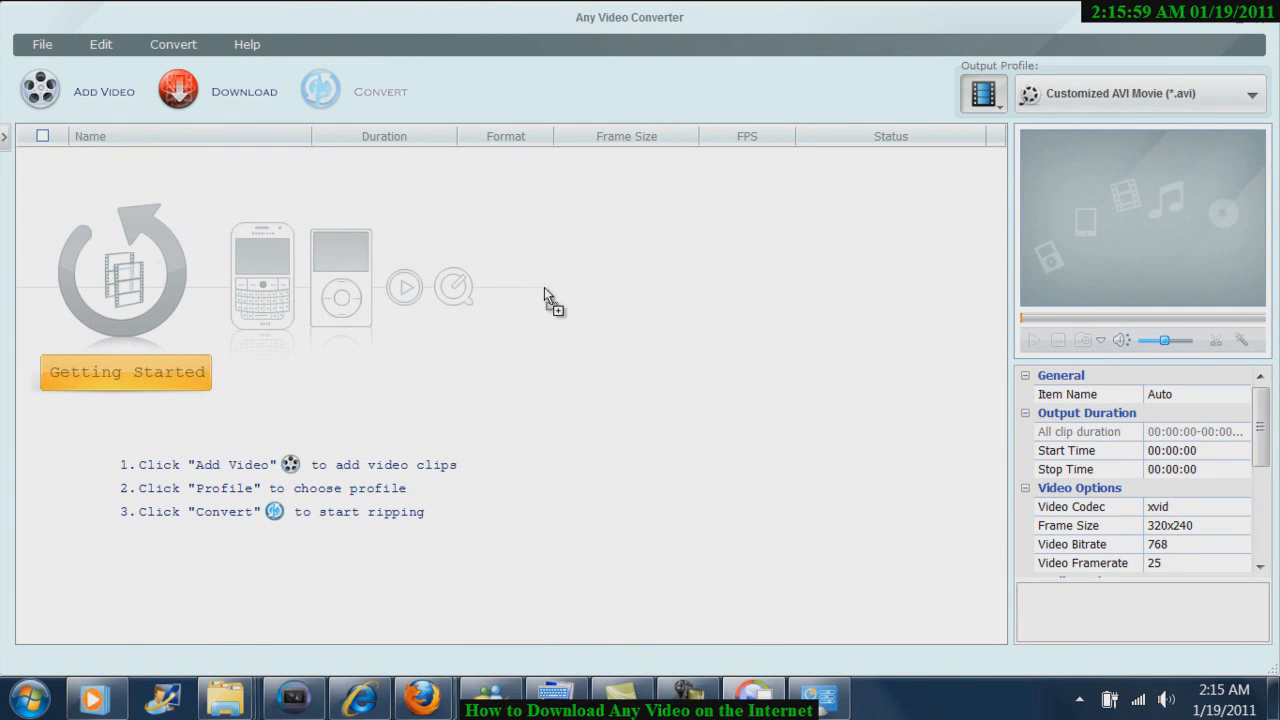
pyautogui.moveTo(532, 318)
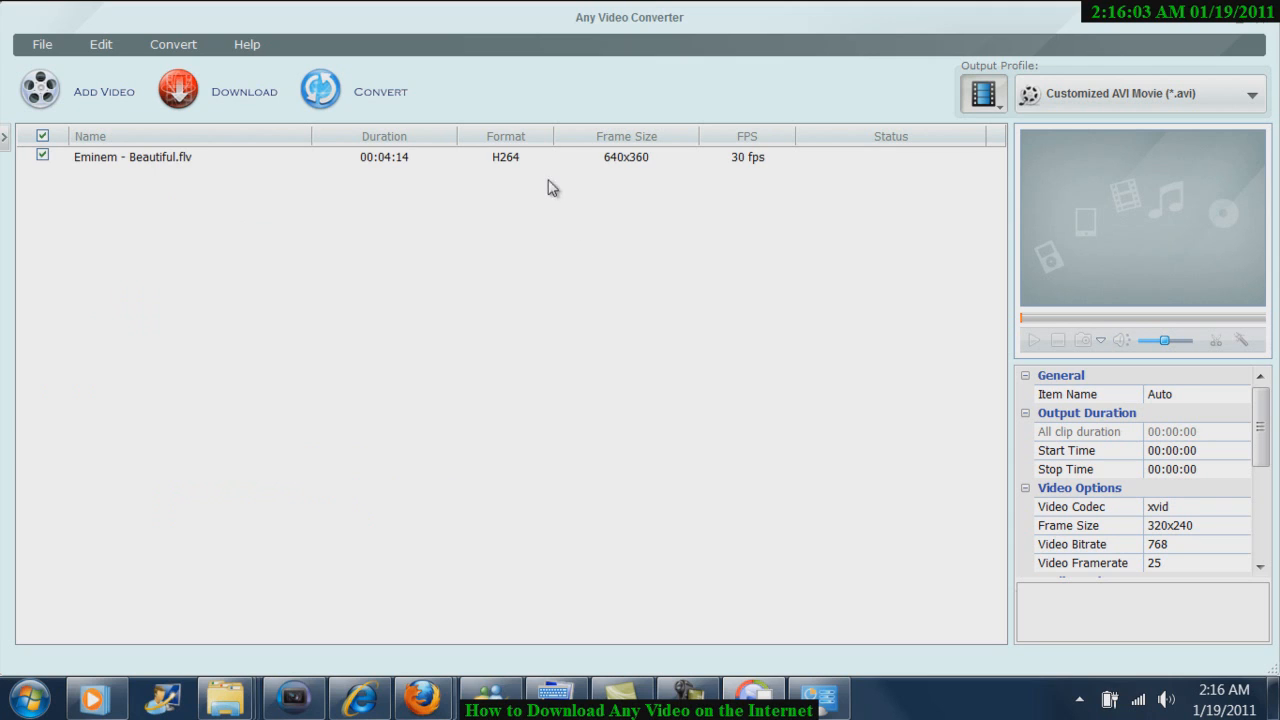
# Select Eminem - Beautiful.flv with the Customized AVI Movie profile and start converting.
pyautogui.click(132, 156)
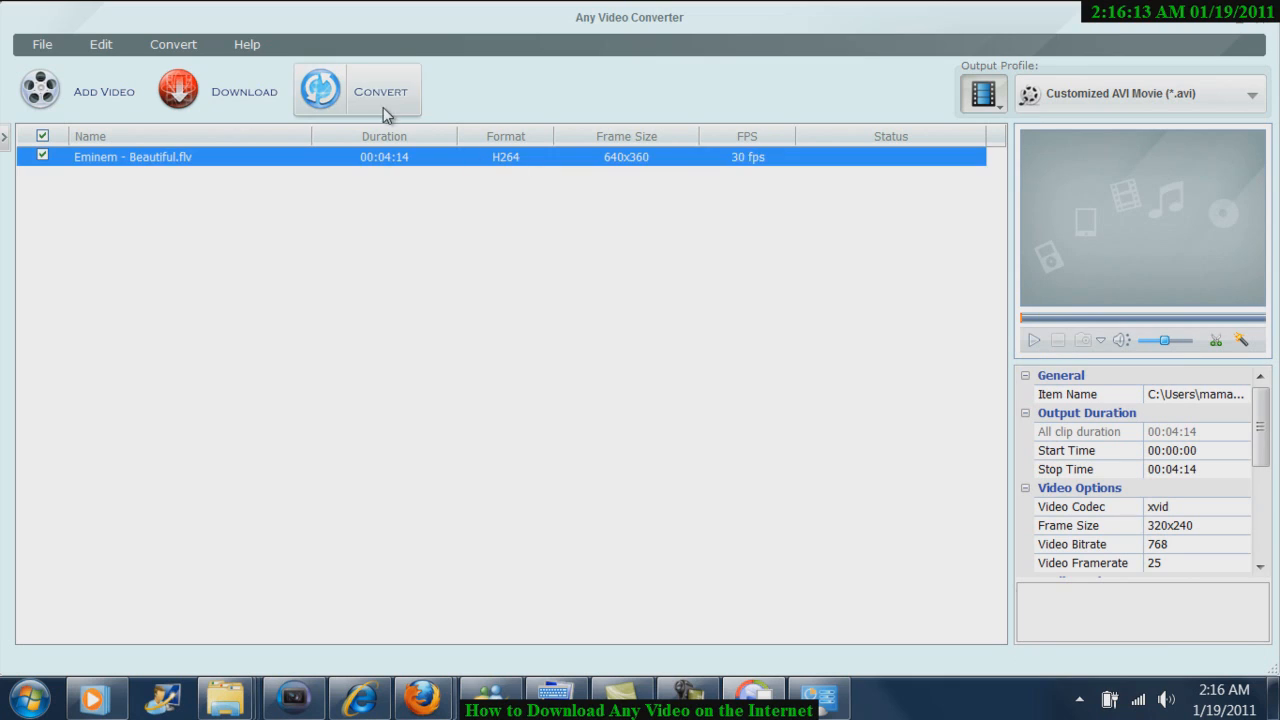
pyautogui.click(380, 92)
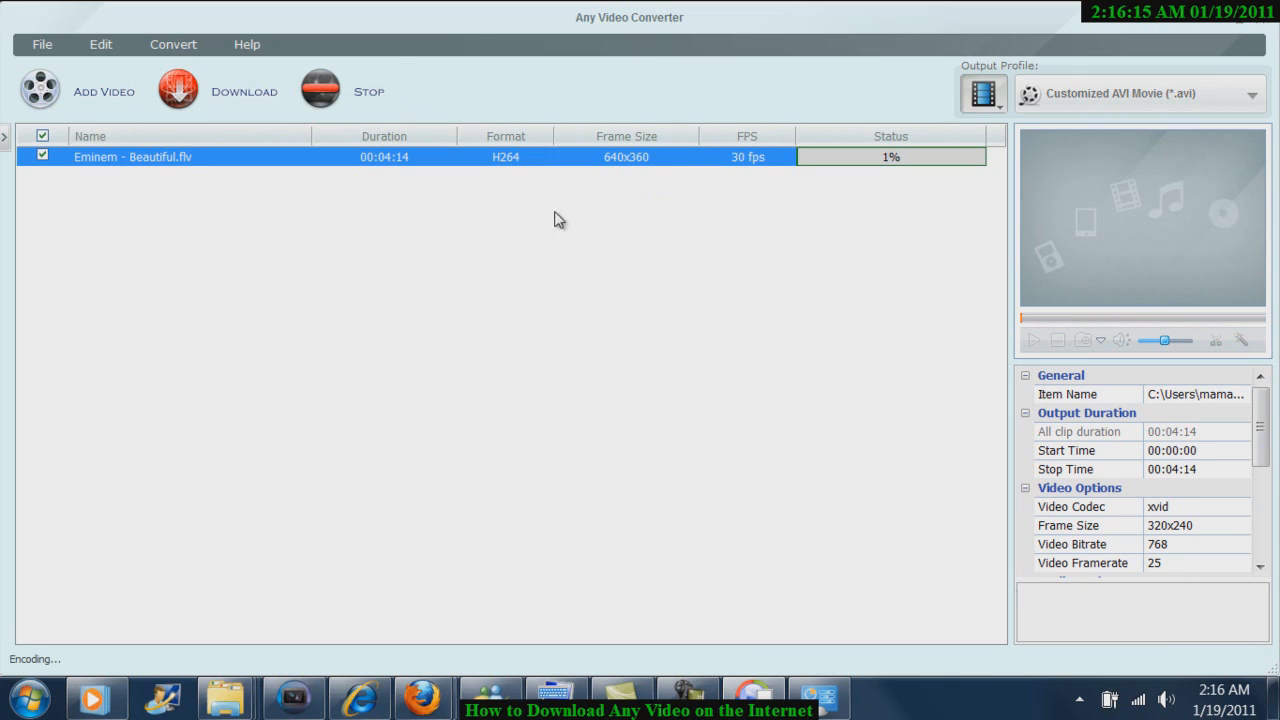
pyautogui.moveTo(696, 404)
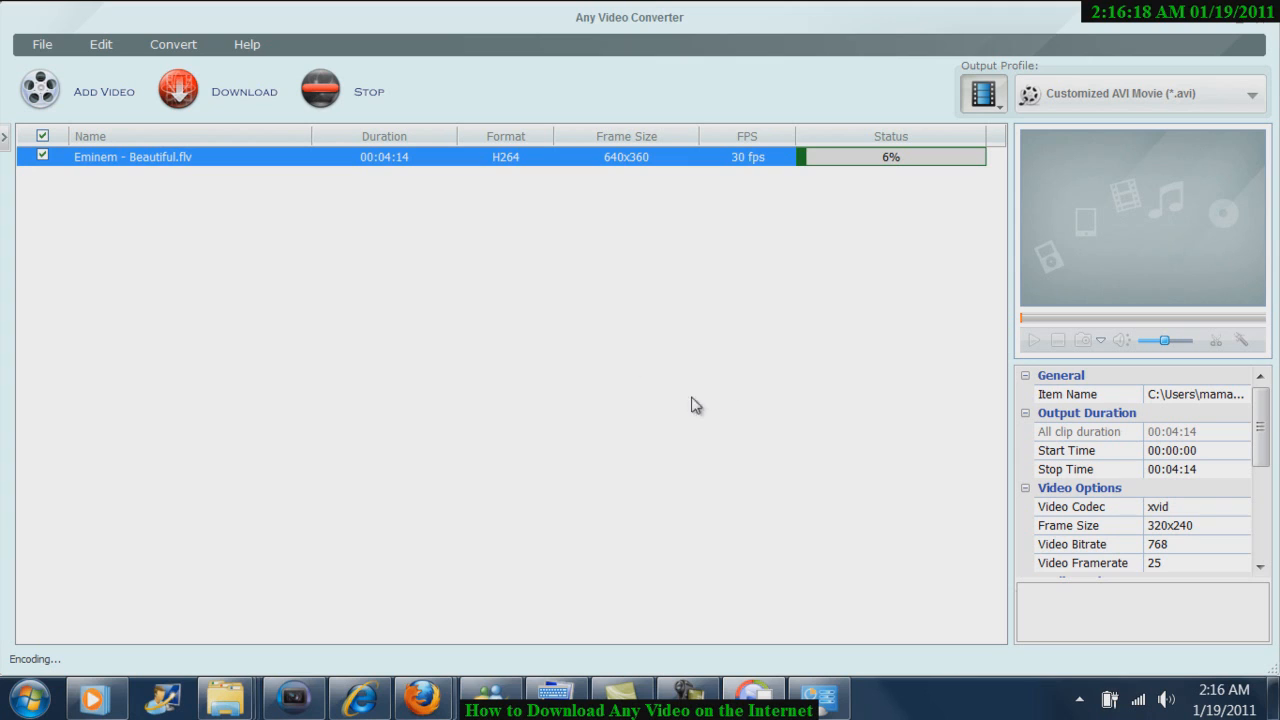
pyautogui.moveTo(856, 276)
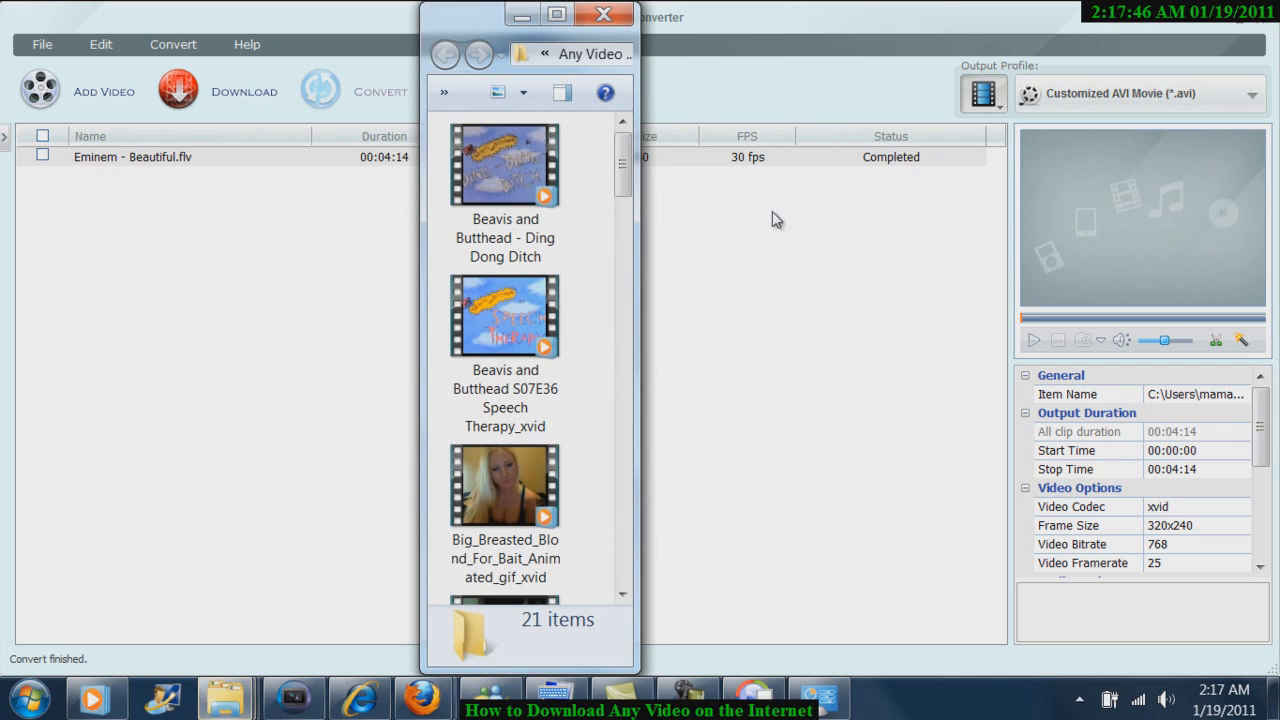
# Return to the completed AVI conversion entry and bring up its options.
pyautogui.click(604, 14)
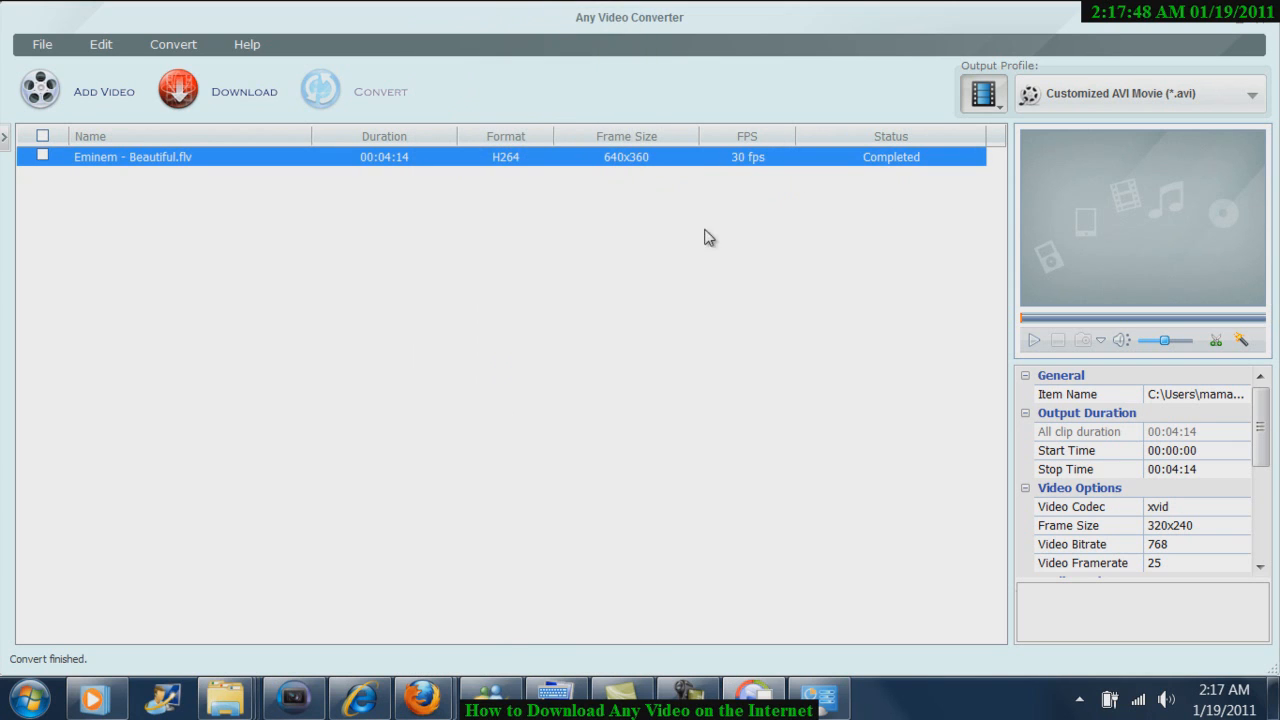
pyautogui.rightClick(744, 156)
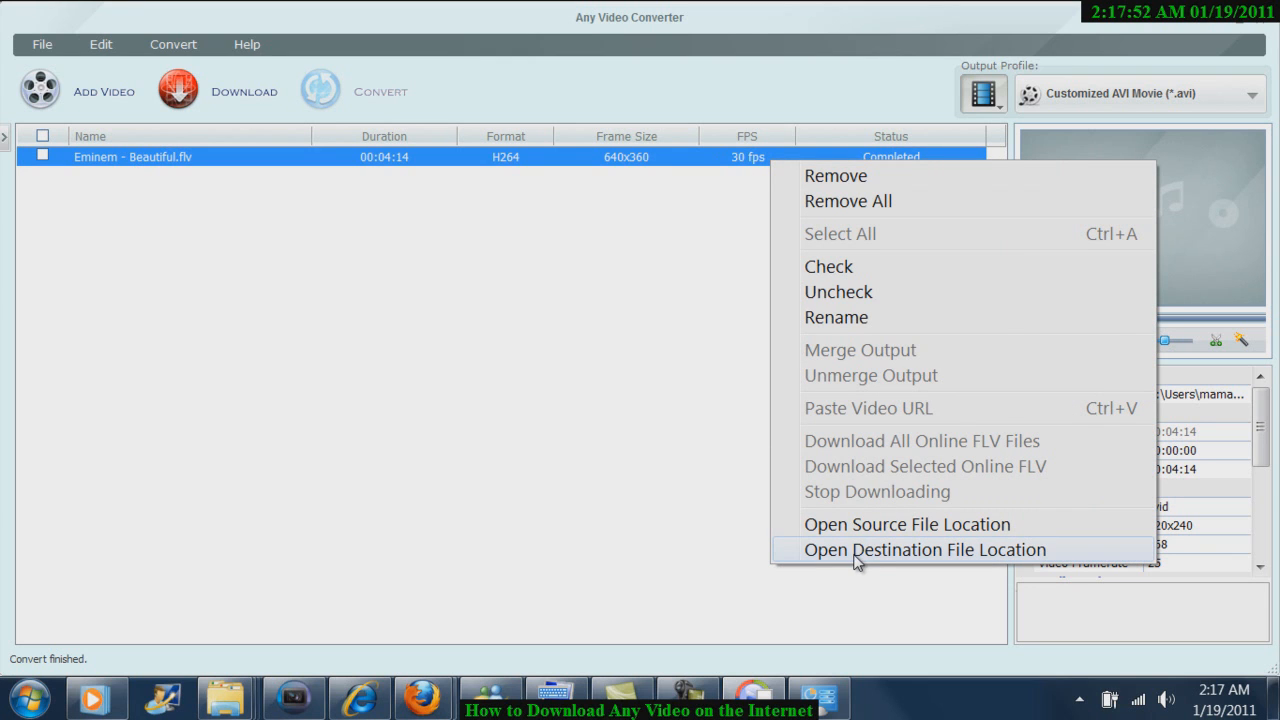
# Open the destination folder and play the converted Eminem - Beautiful_xvid video.
pyautogui.click(924, 548)
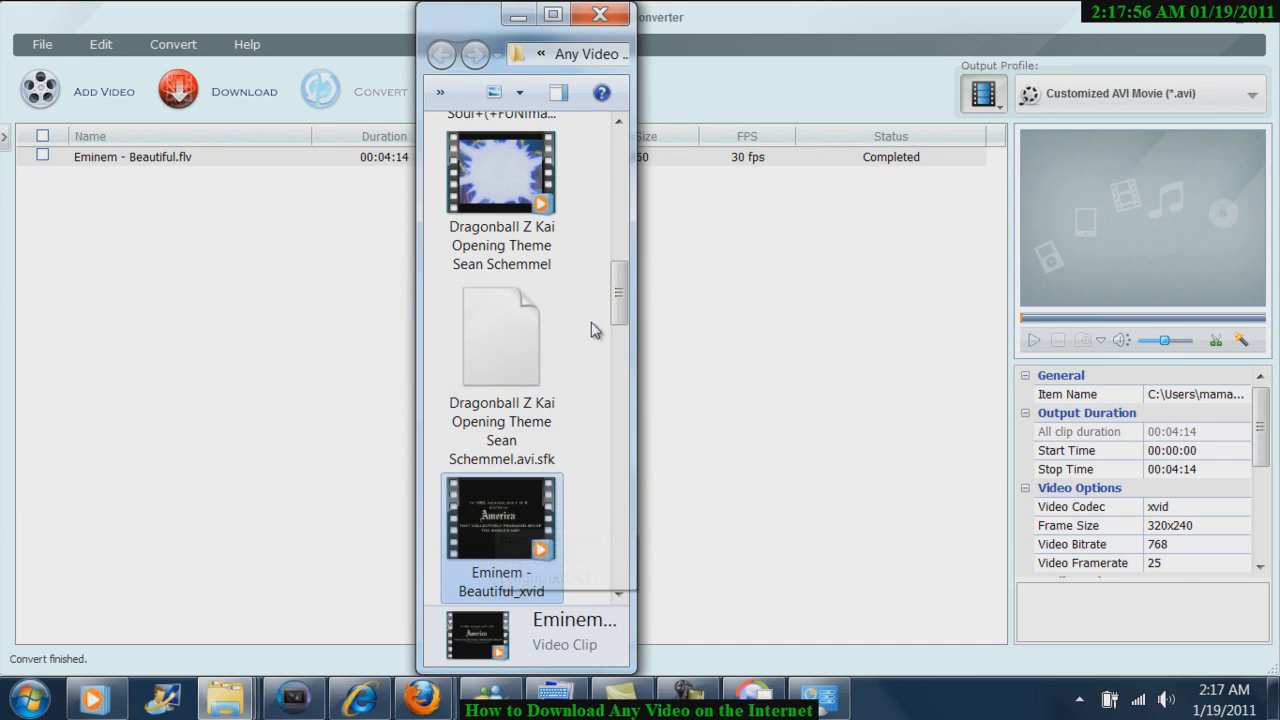
pyautogui.scroll(-3)
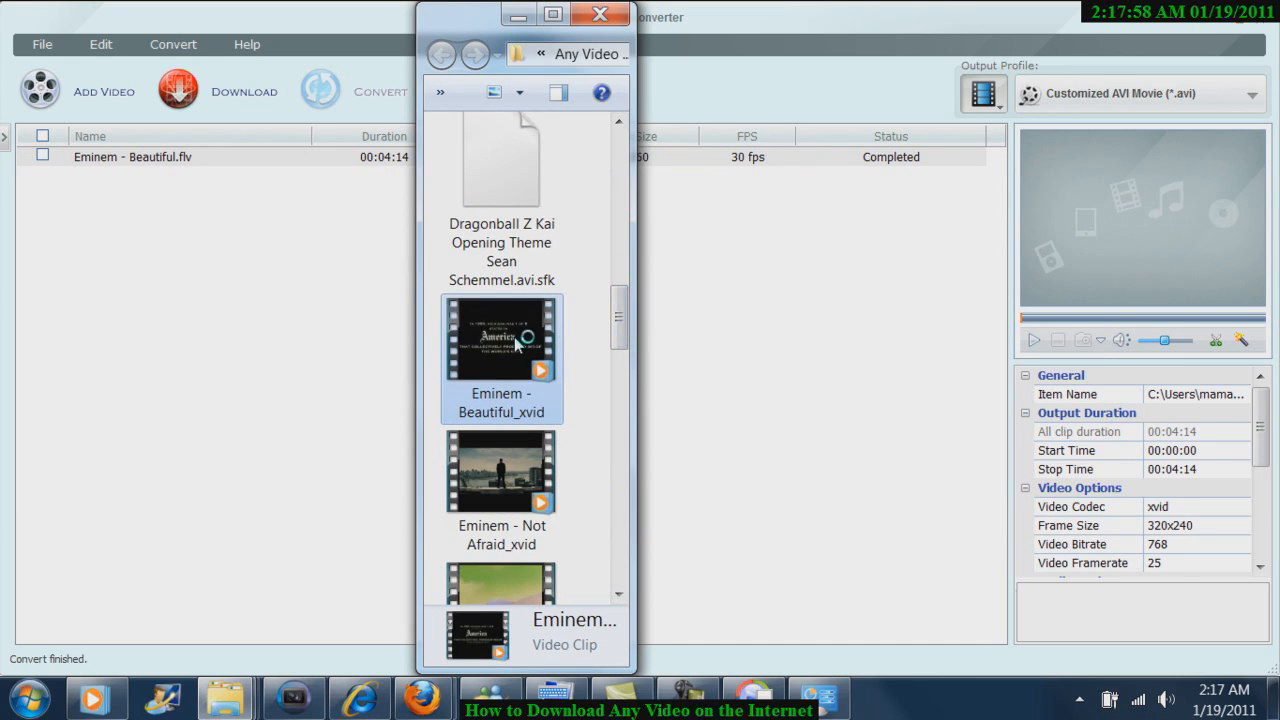
pyautogui.doubleClick(500, 336)
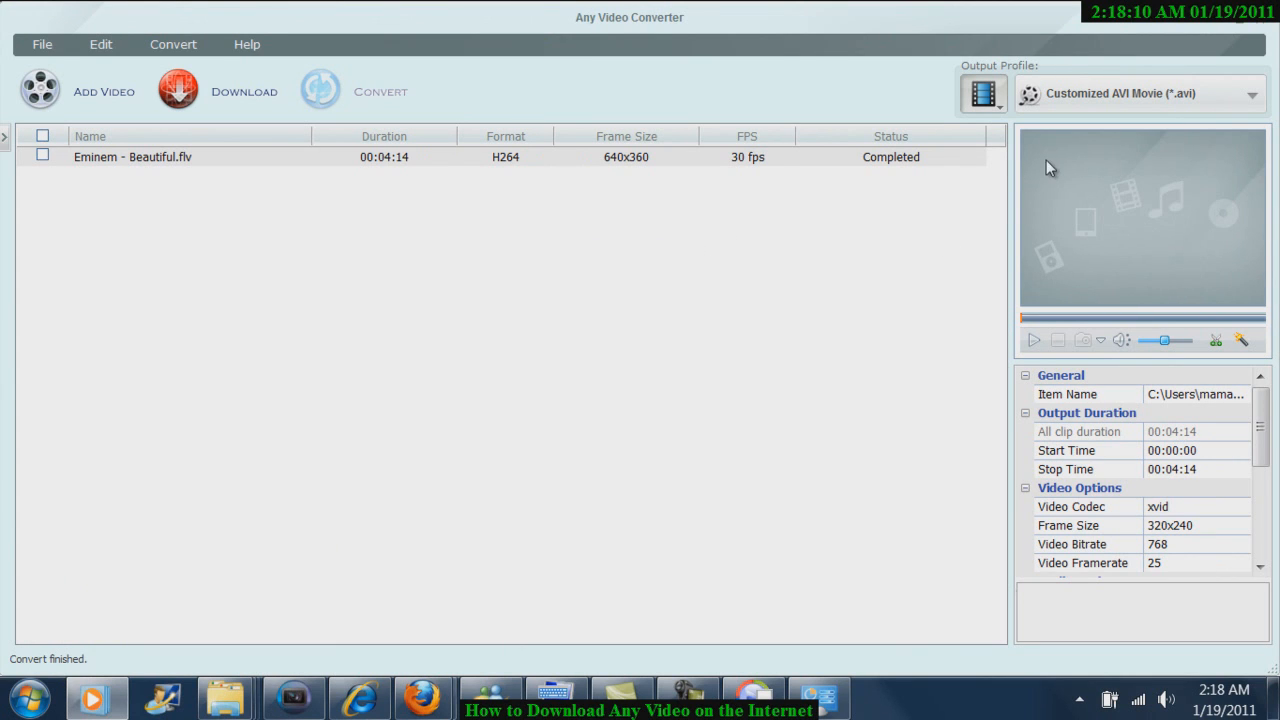
pyautogui.moveTo(1204, 28)
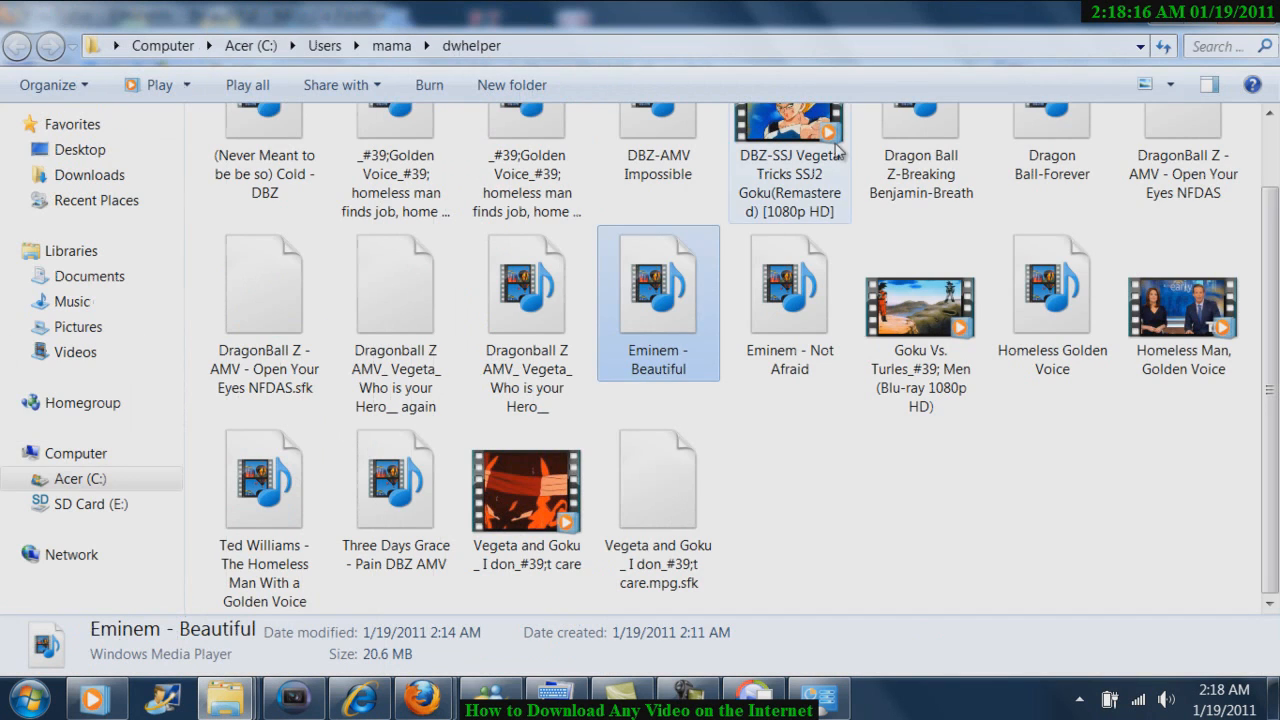
# Scroll the dwhelper folder to the original 20.6 MB Eminem - Beautiful download.
pyautogui.scroll(-3)
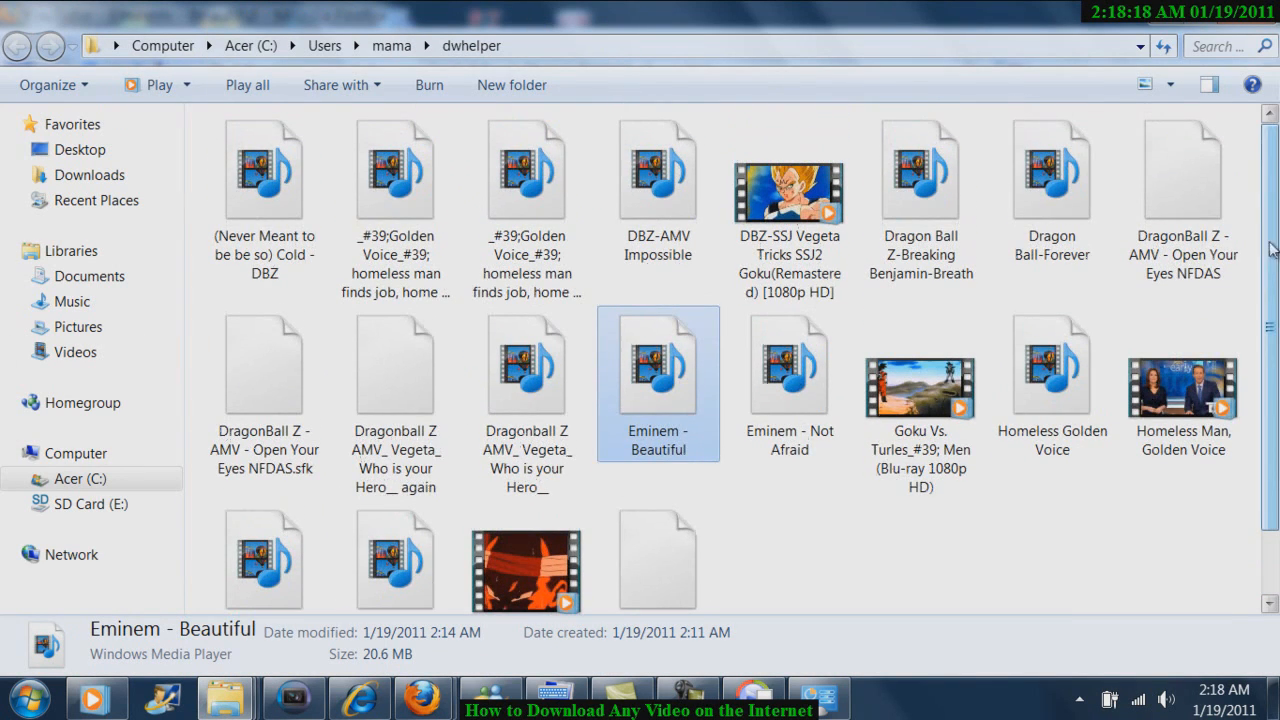